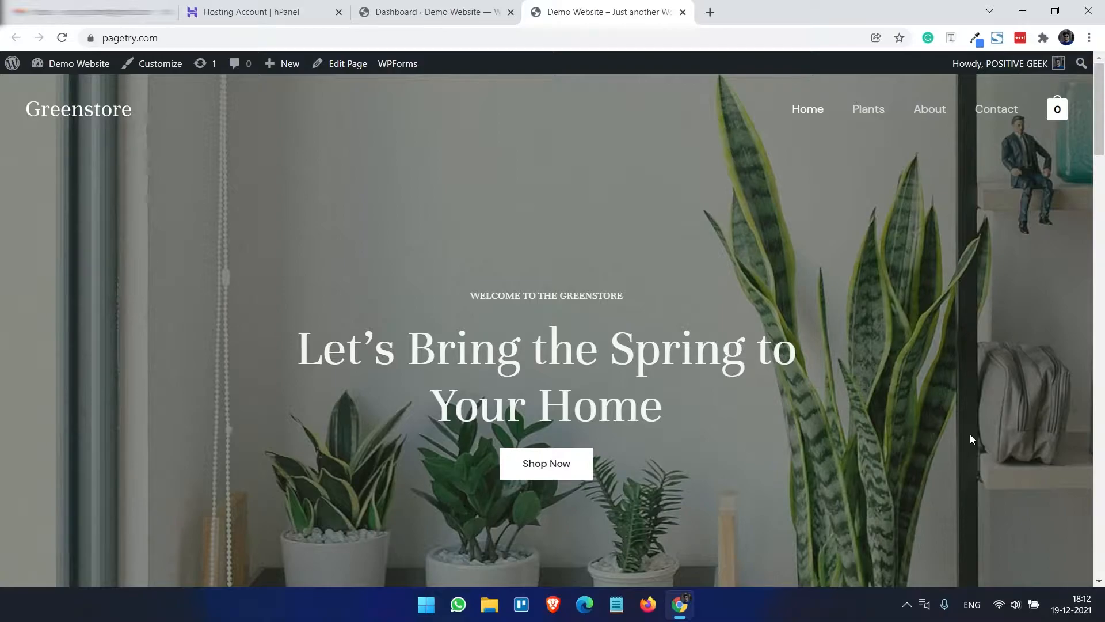
mouse_move(792, 408)
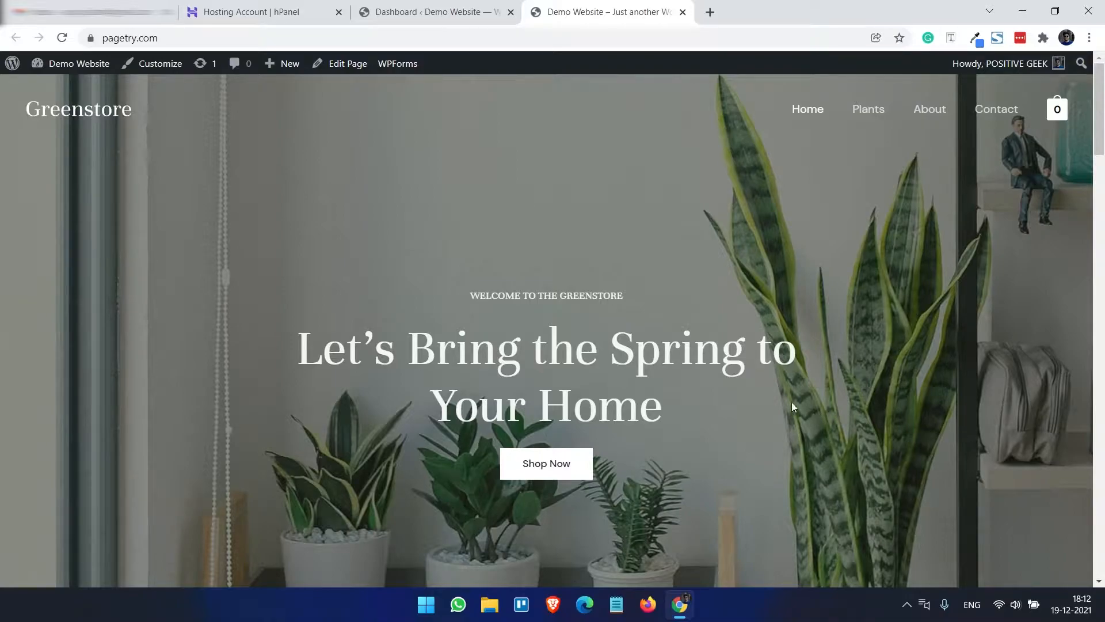
mouse_move(608, 292)
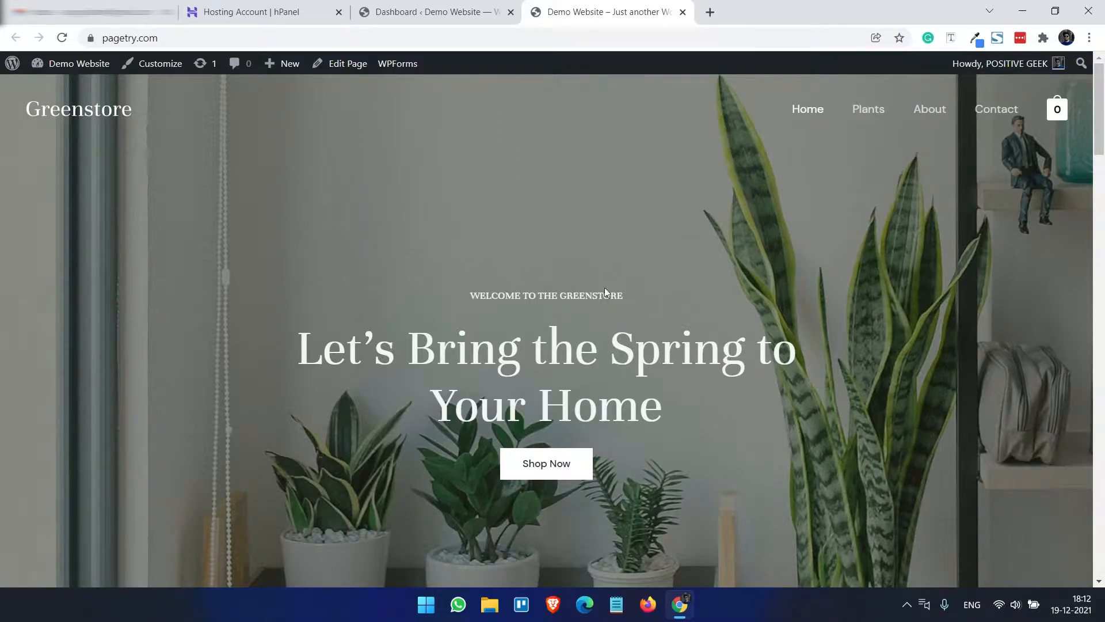
mouse_move(996, 109)
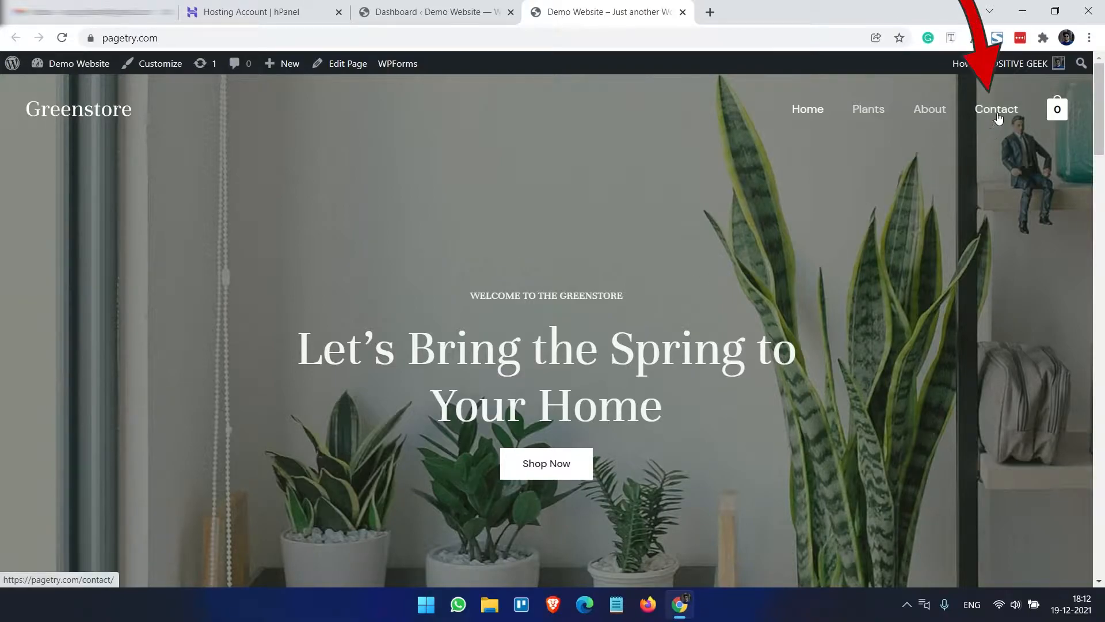
click(995, 109)
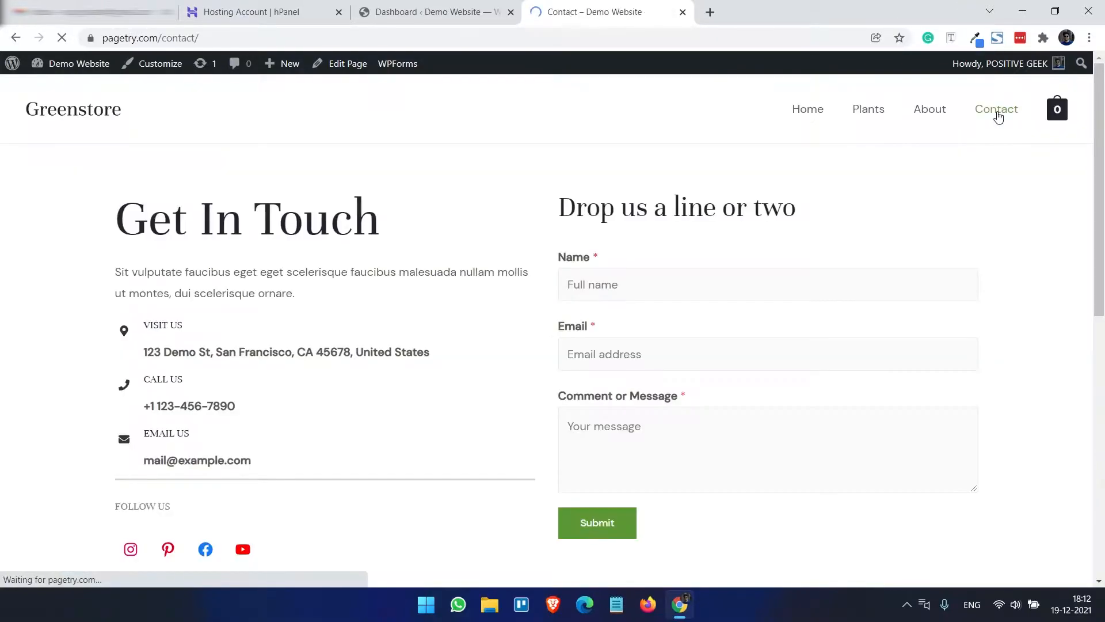
click(767, 284)
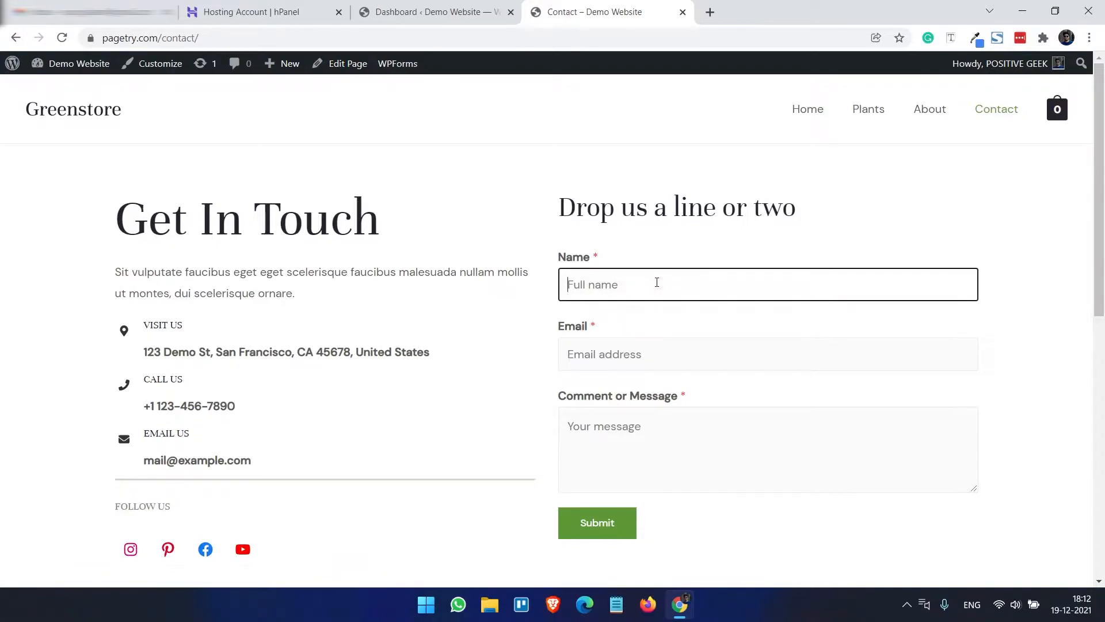
text(John Doe)
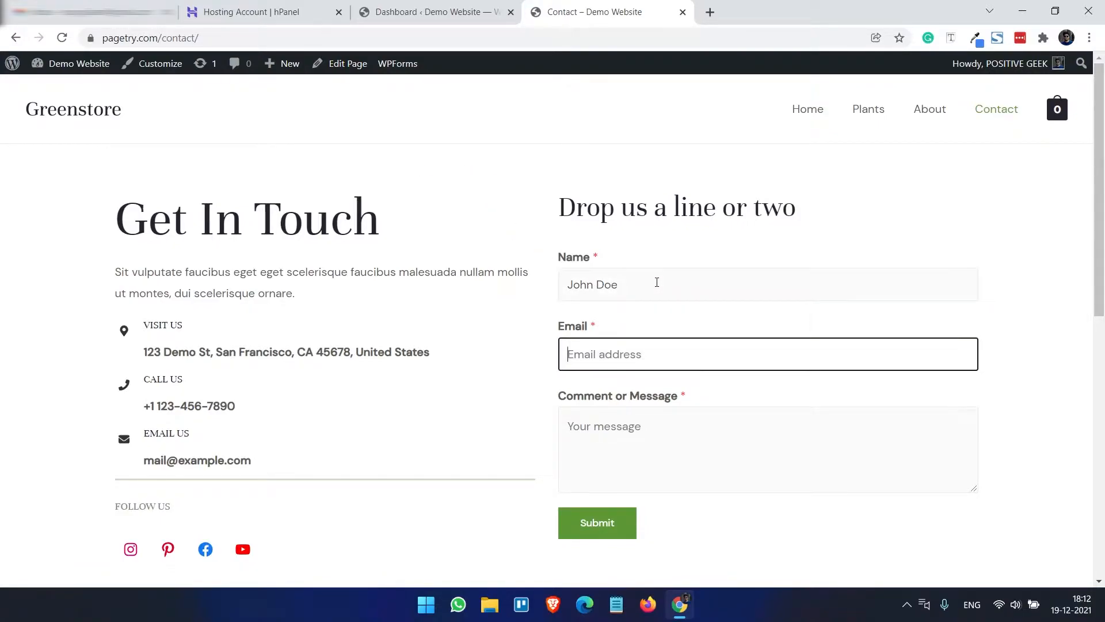
text(johndoe@example)
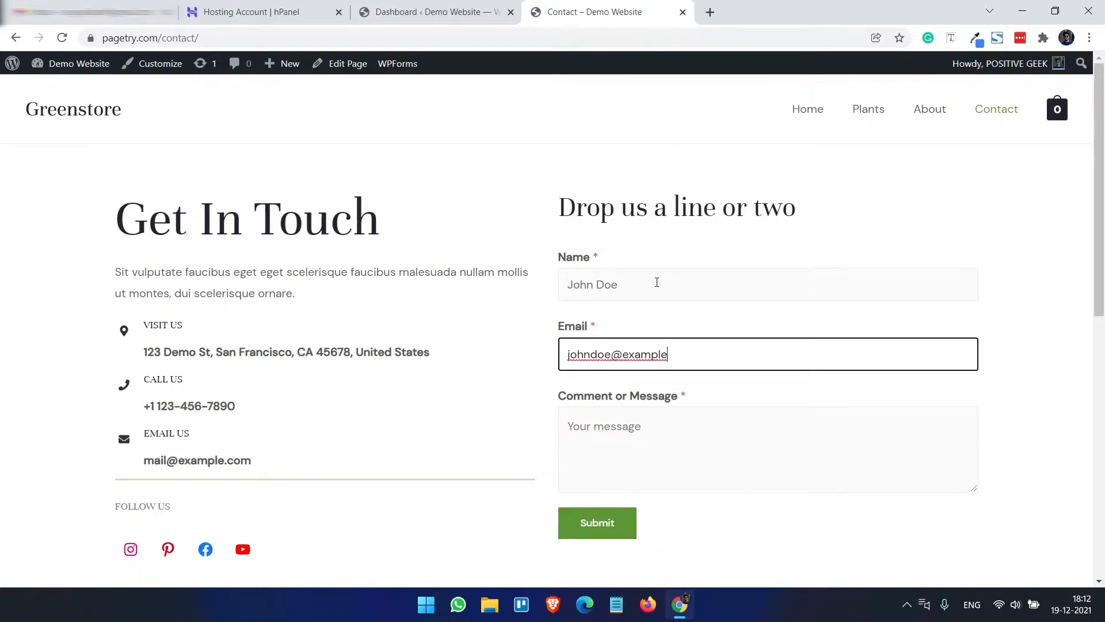
text(Hello there!)
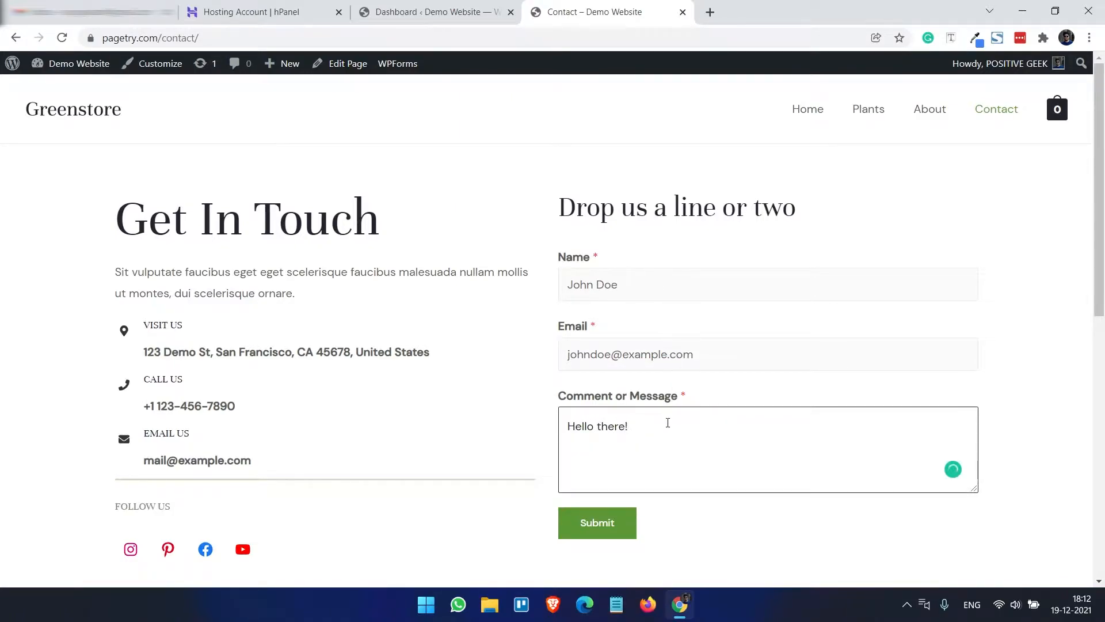
click(596, 522)
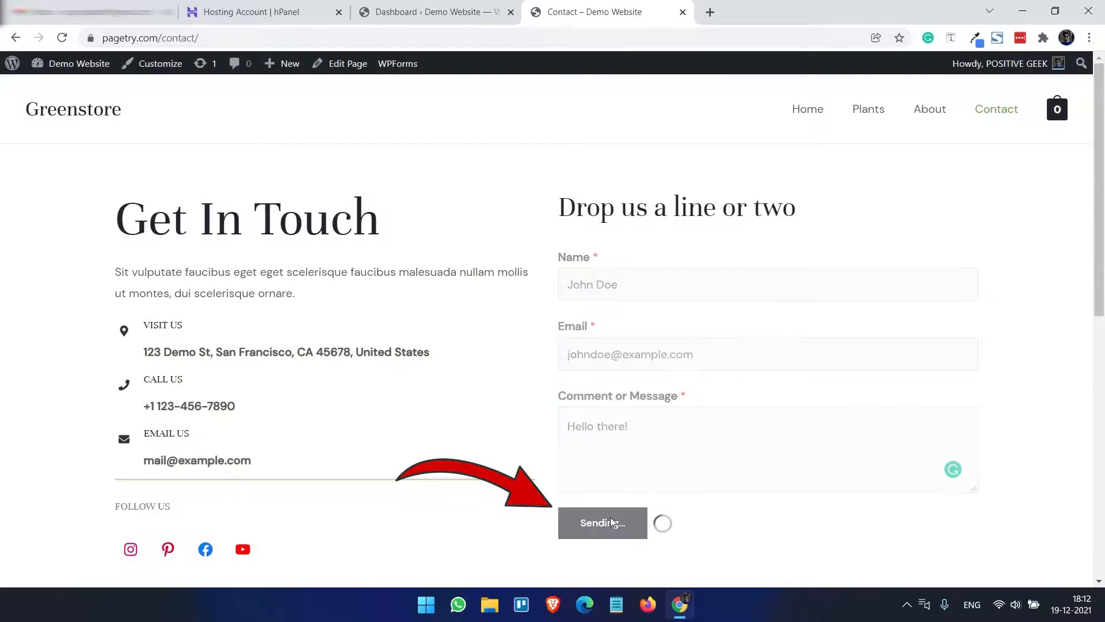
click(602, 522)
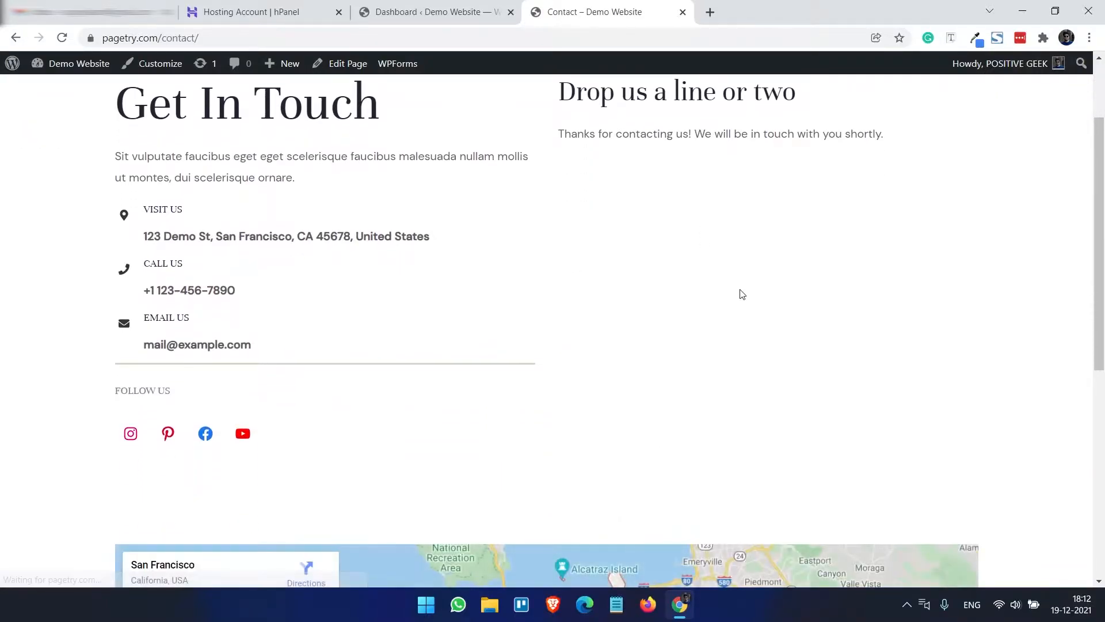
scroll(up, 3)
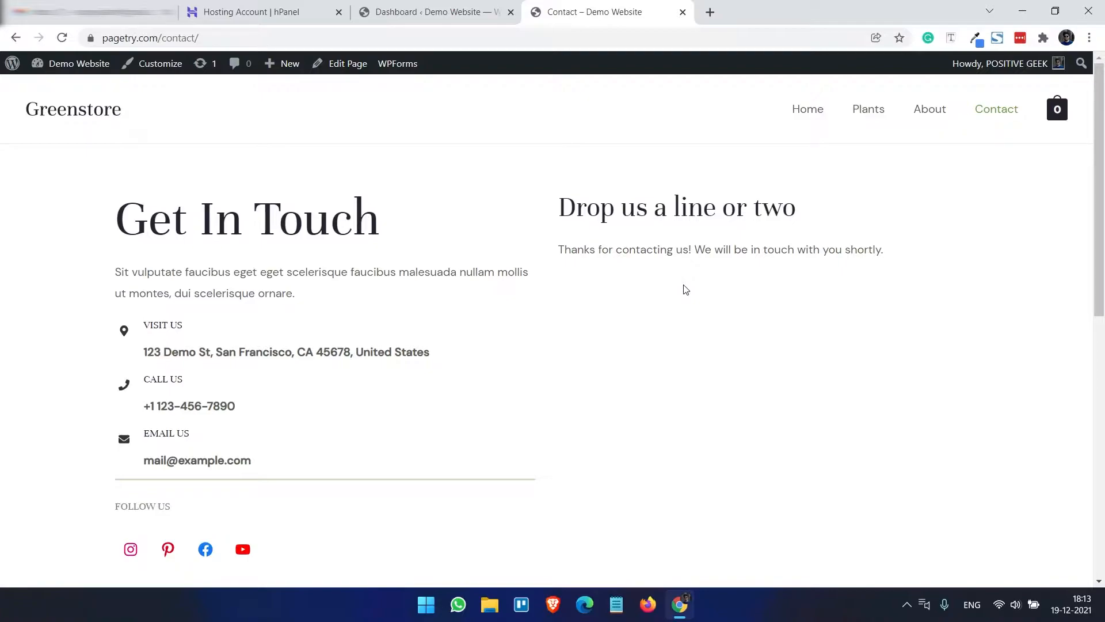
mouse_move(695, 293)
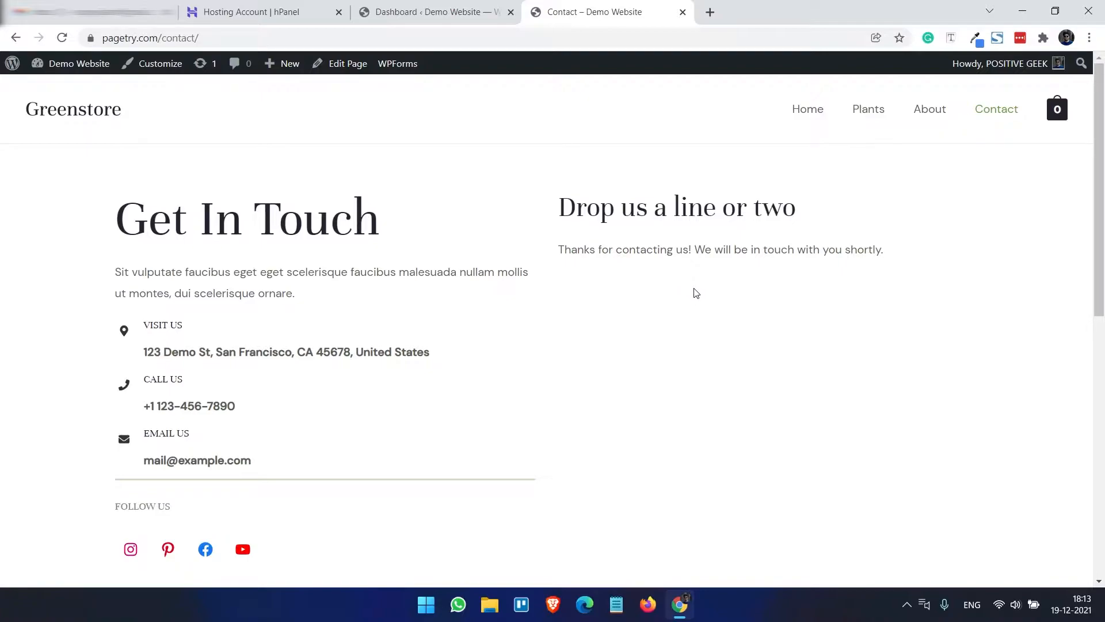
mouse_move(698, 283)
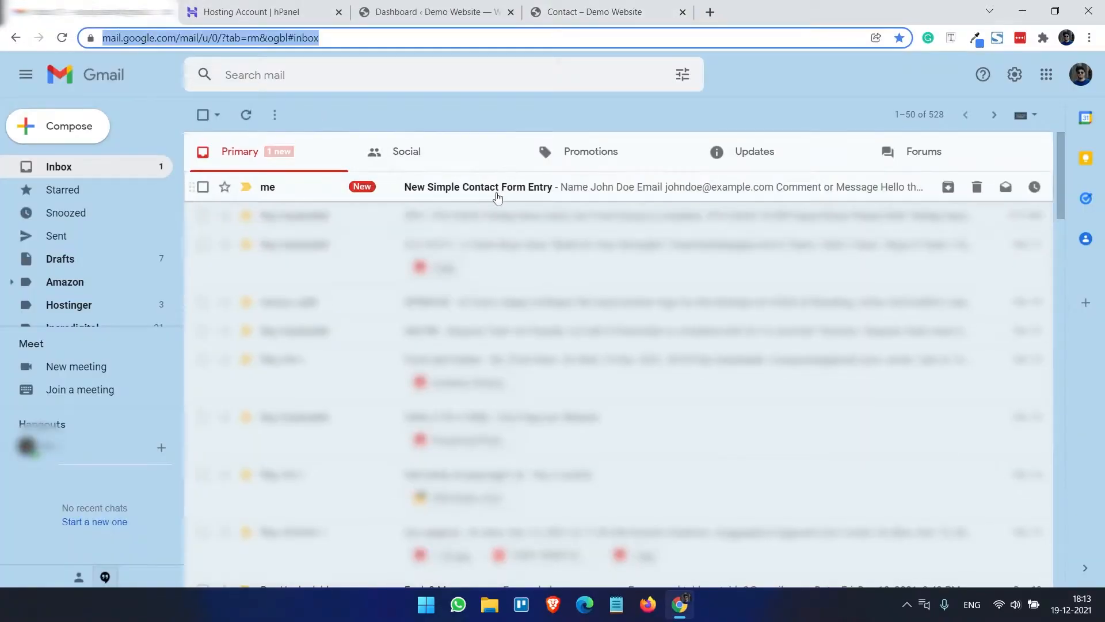
Inspect sender and mail-server details of the contact form entry and plugin update emails
click(478, 187)
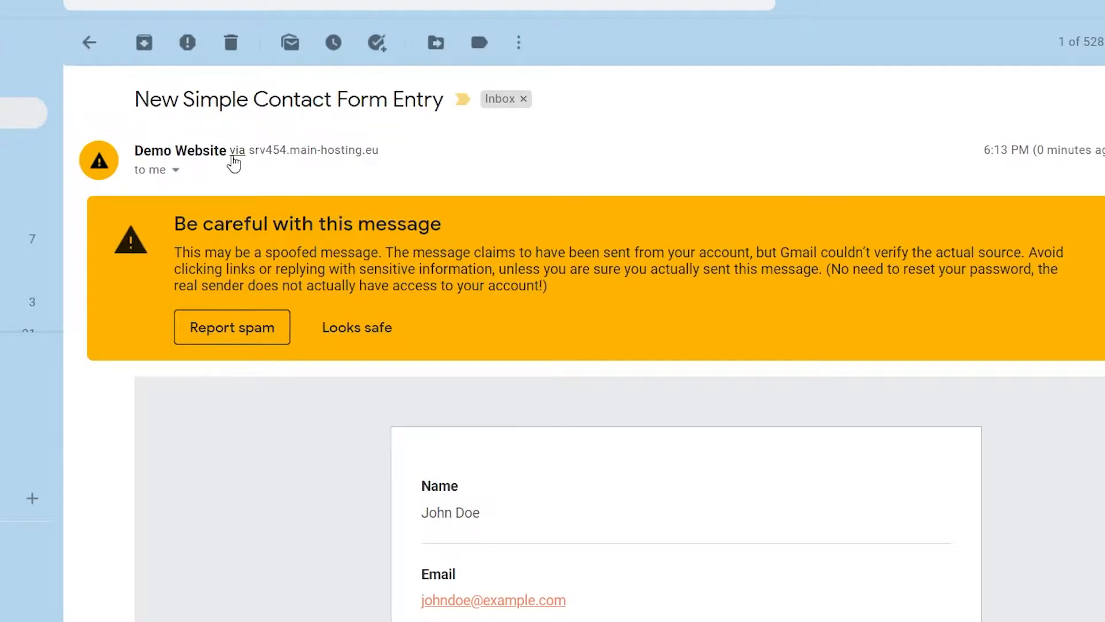
mouse_move(266, 153)
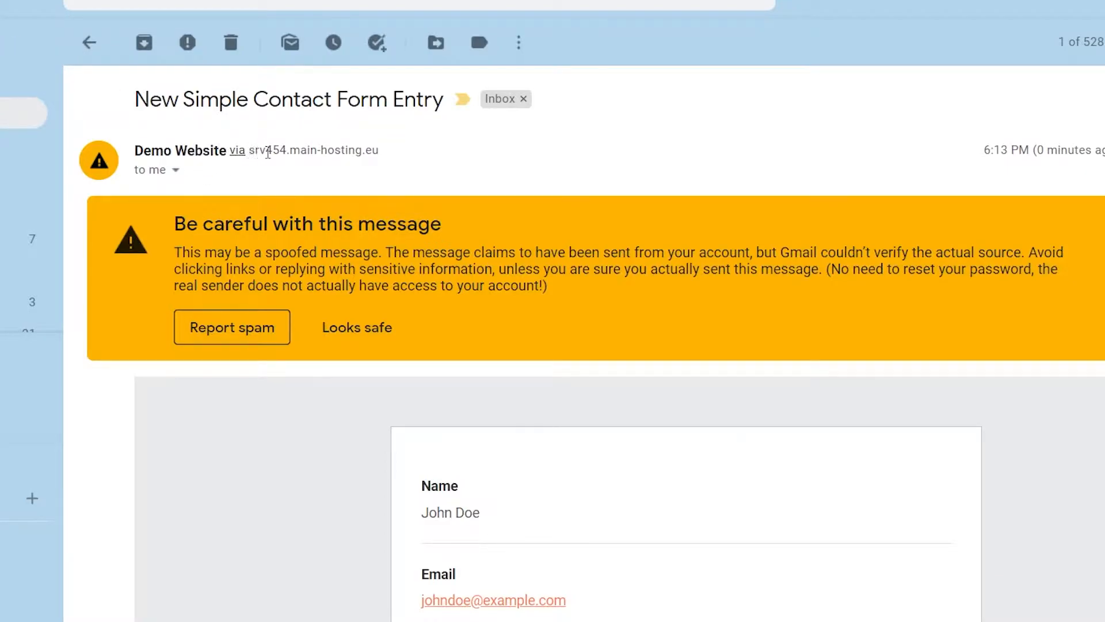
mouse_move(175, 170)
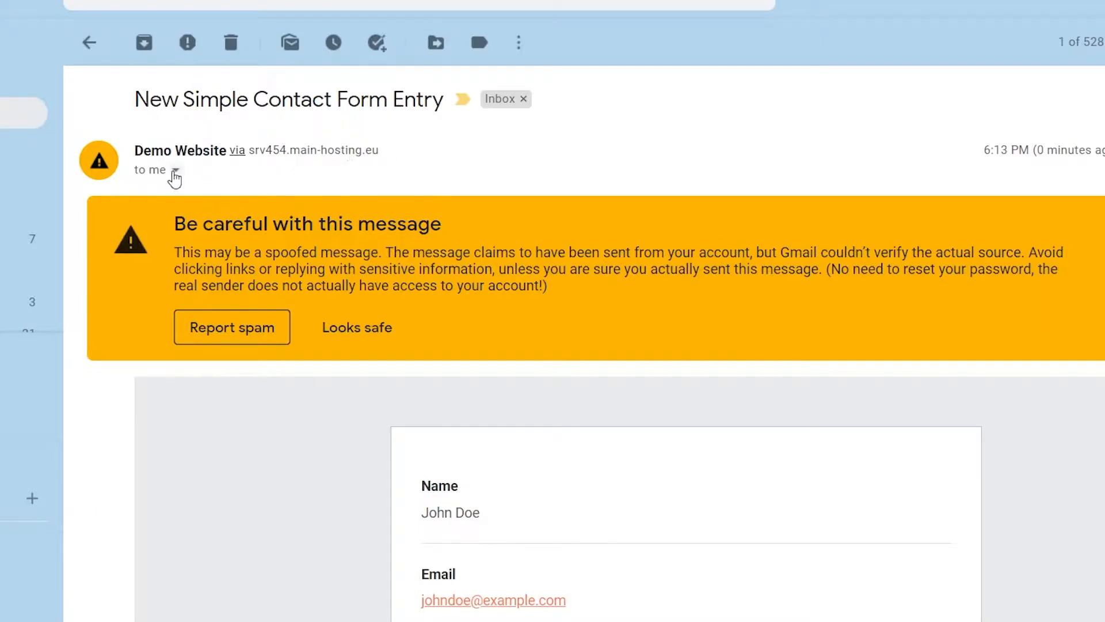
click(176, 170)
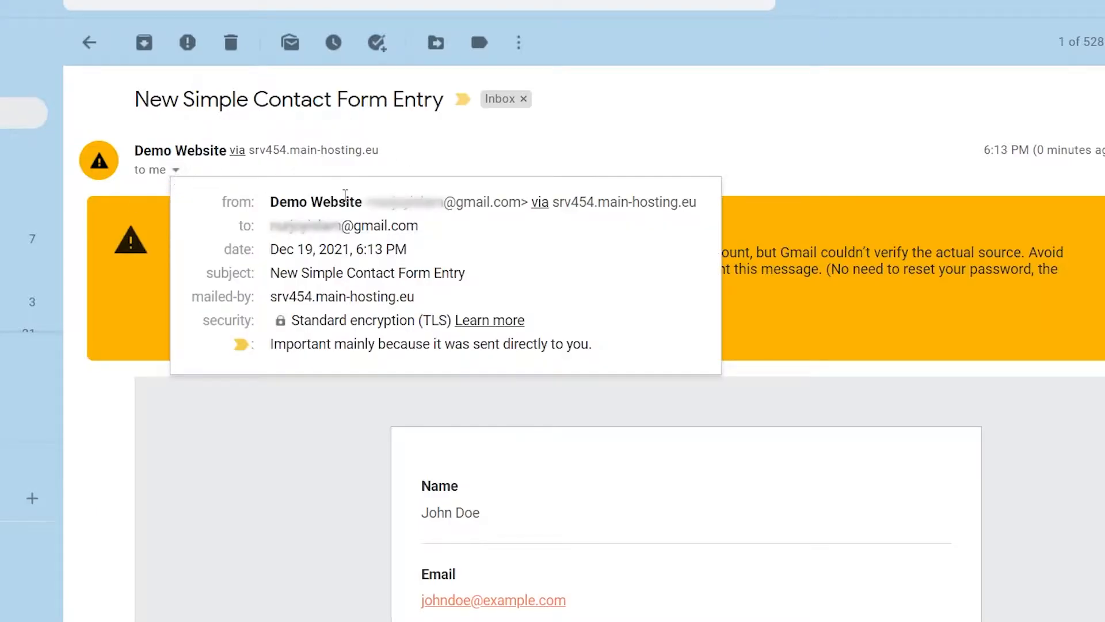
mouse_move(341, 232)
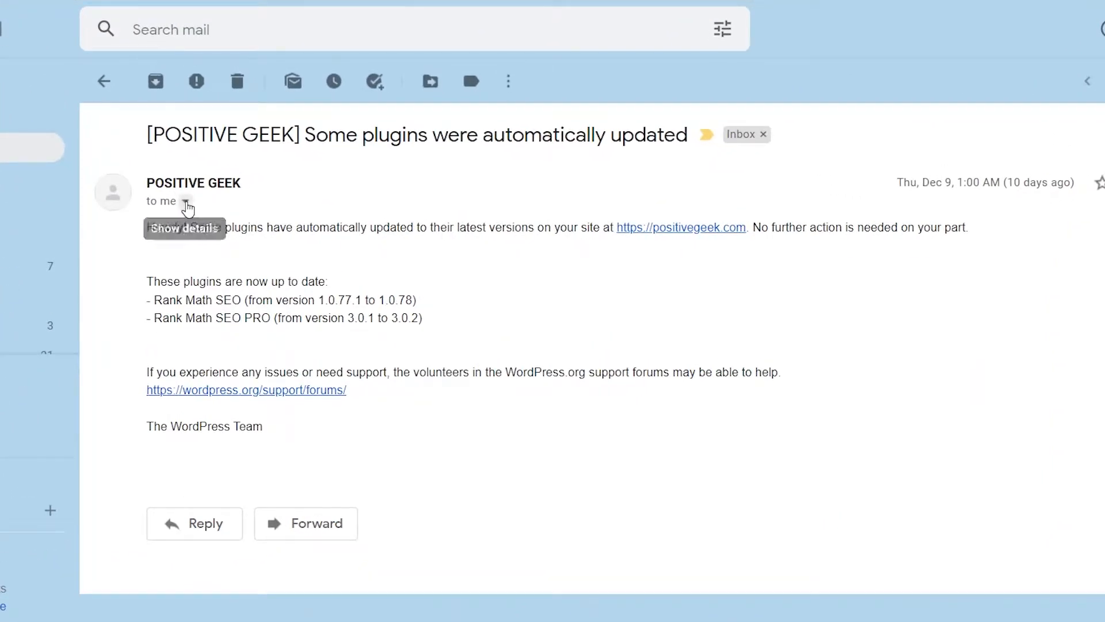
click(186, 201)
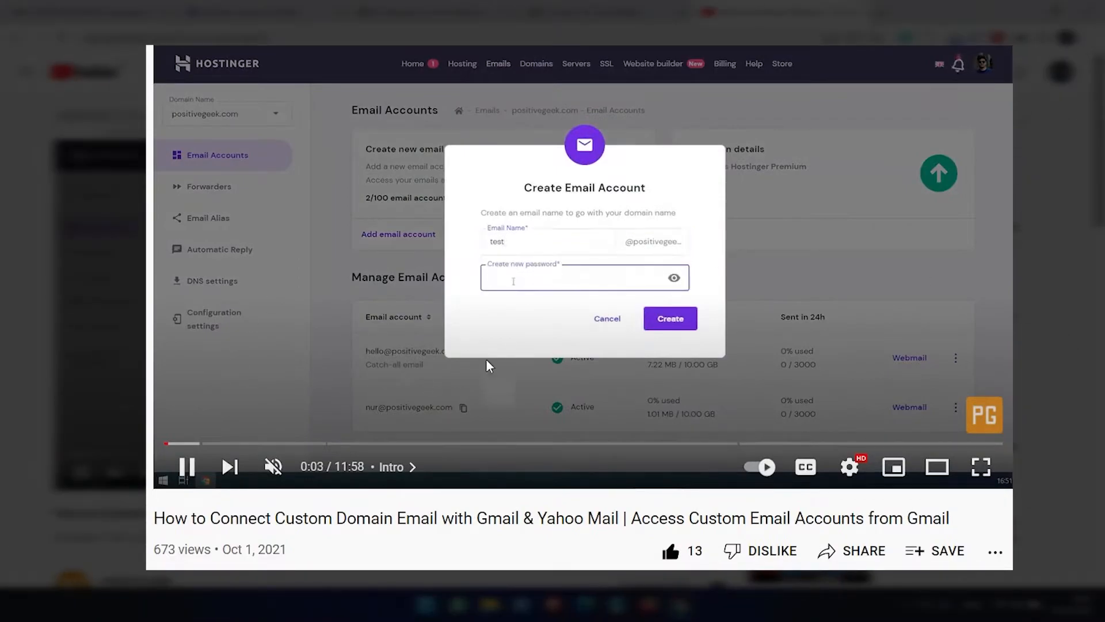
Play the custom-domain-email-with-Gmail tutorial, then return to the Contact page tab
text(password)
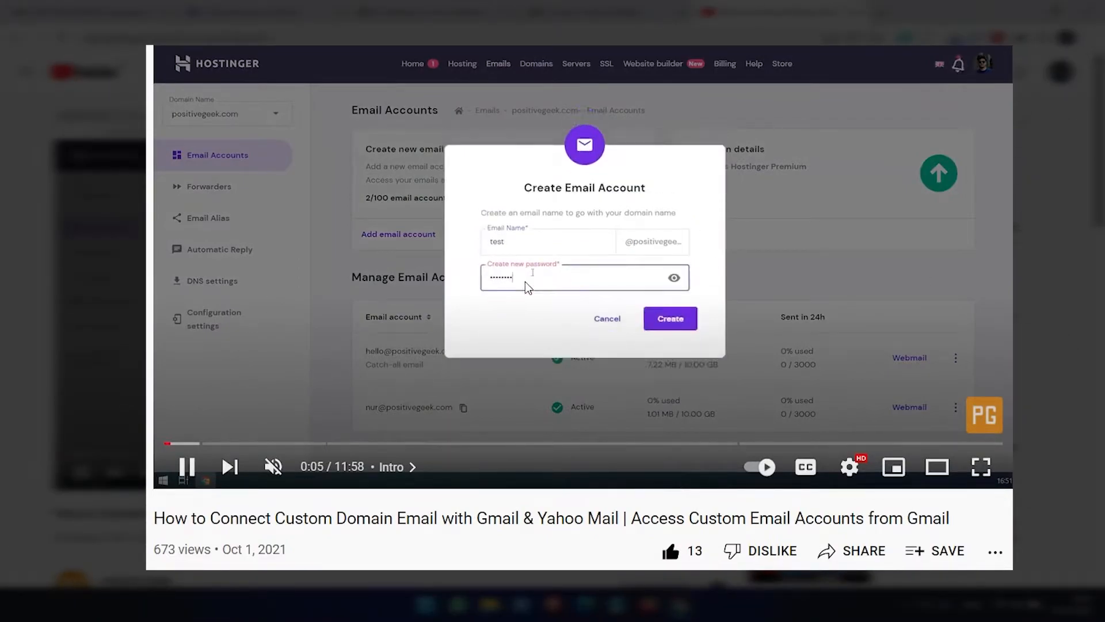
click(670, 318)
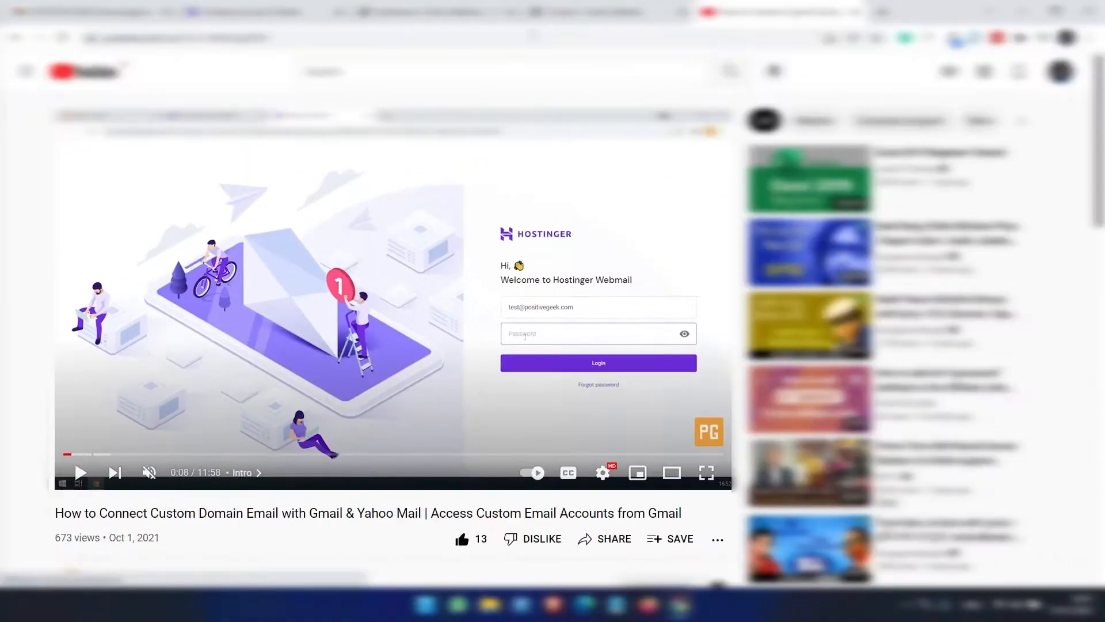
click(594, 12)
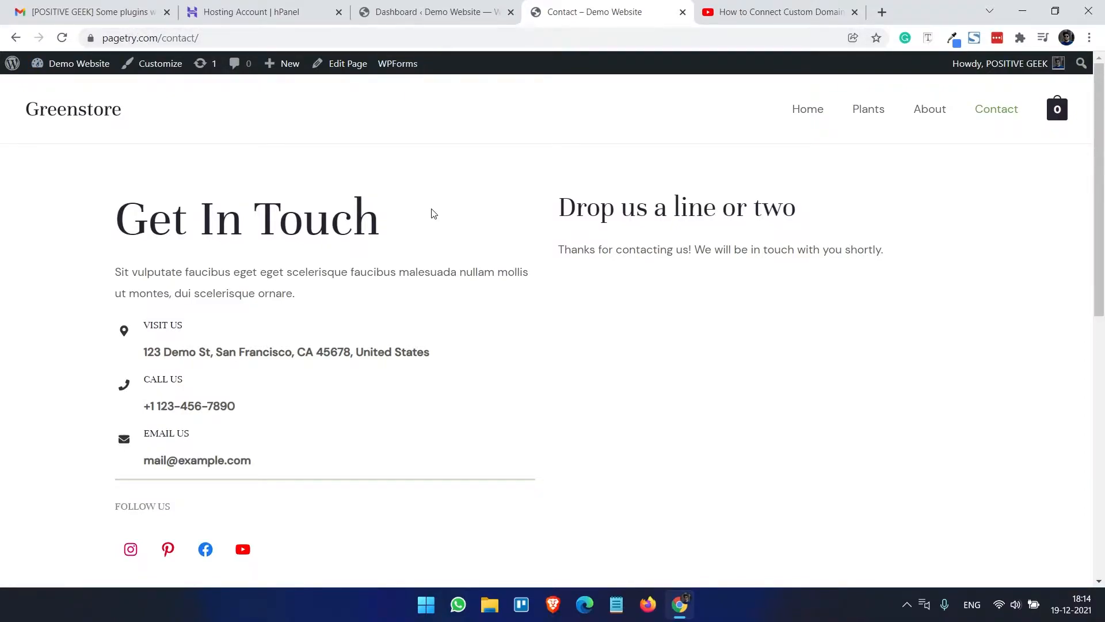
Navigate hPanel's Emails section to the Email Accounts page for pagetry.com
click(265, 12)
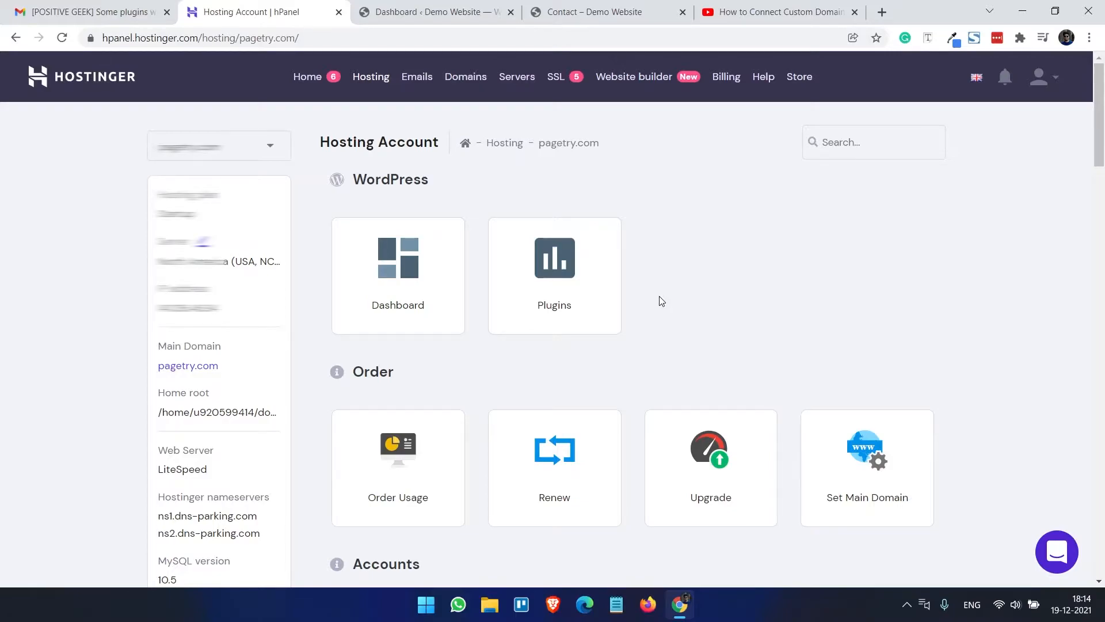
scroll(down, 3)
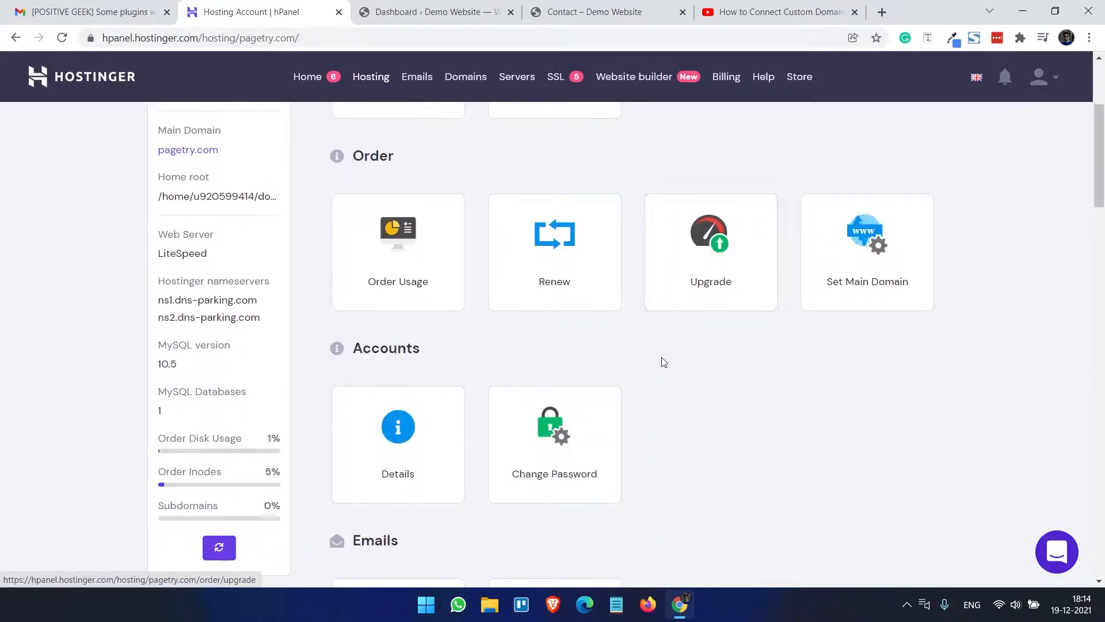
mouse_move(682, 404)
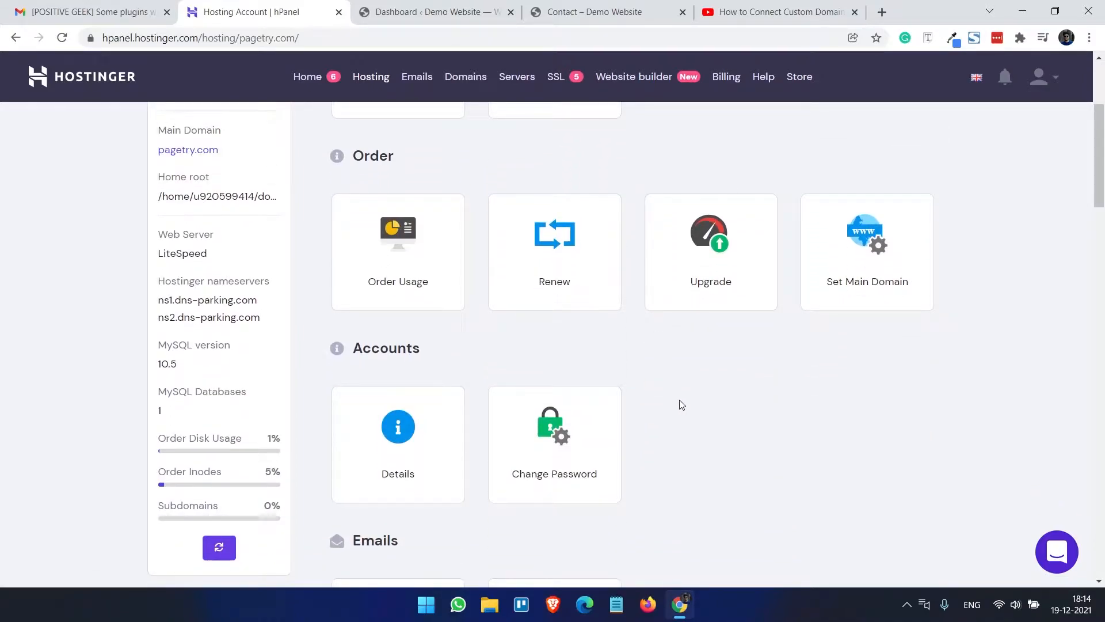
scroll(down, 3)
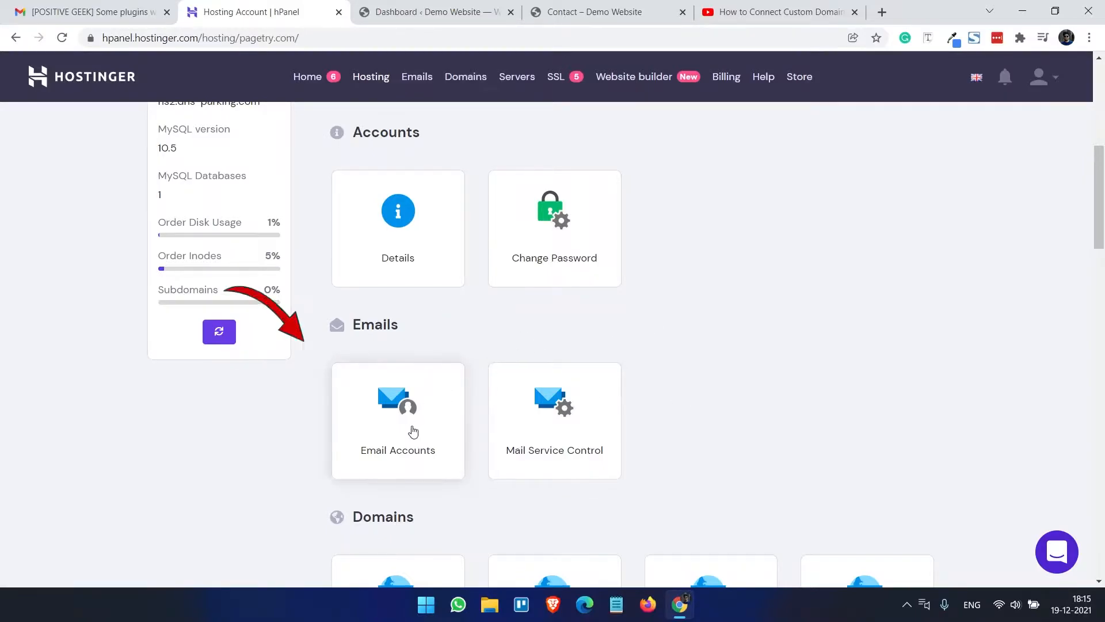
click(398, 420)
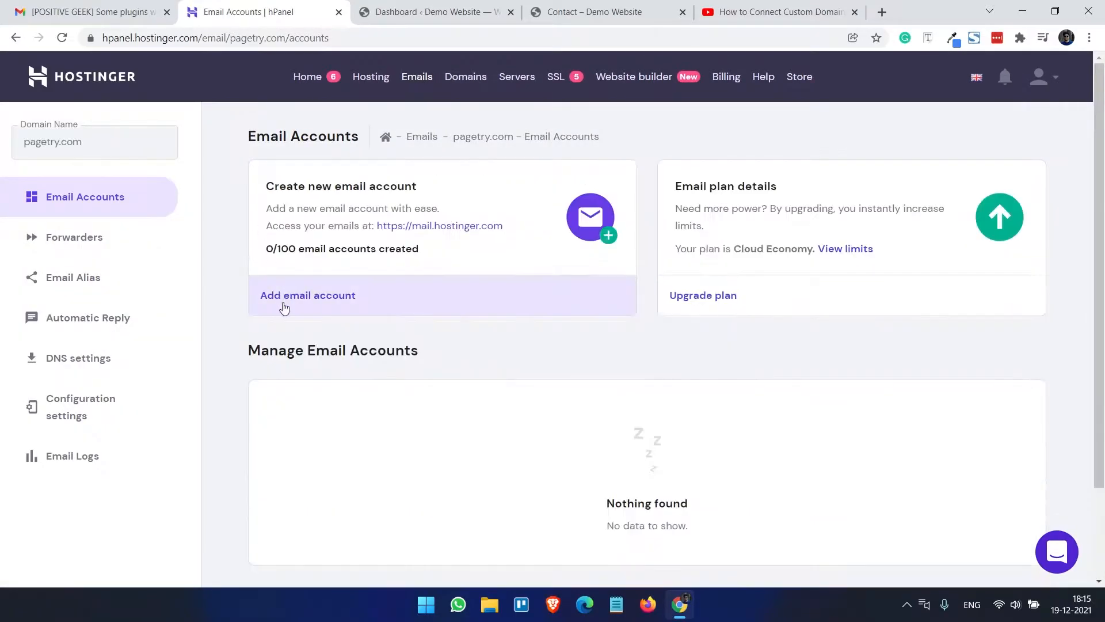
click(308, 294)
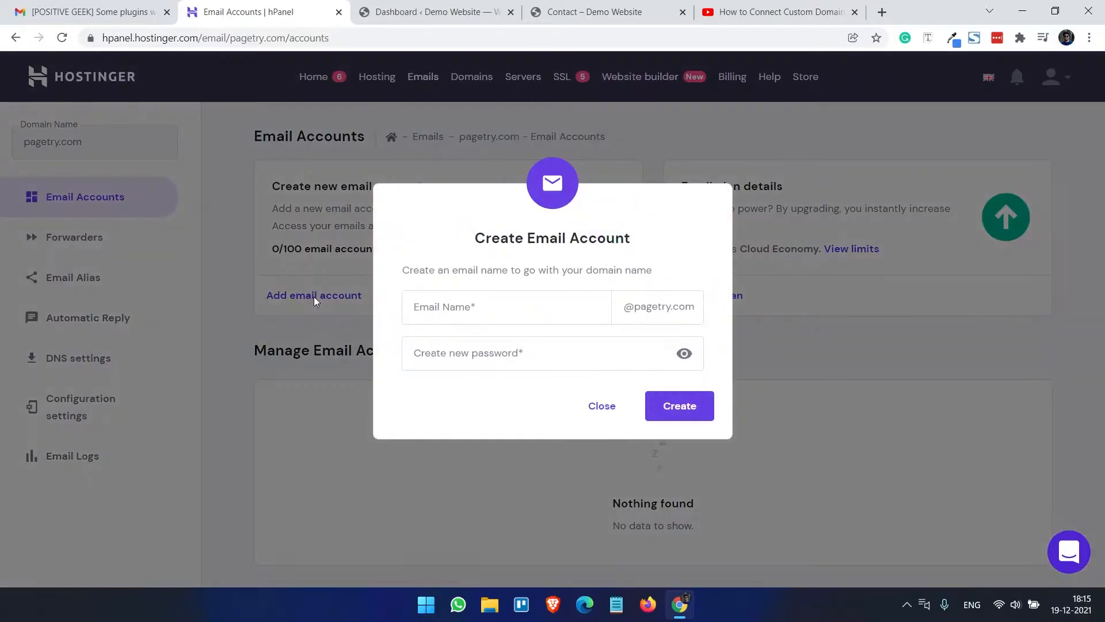
click(506, 306)
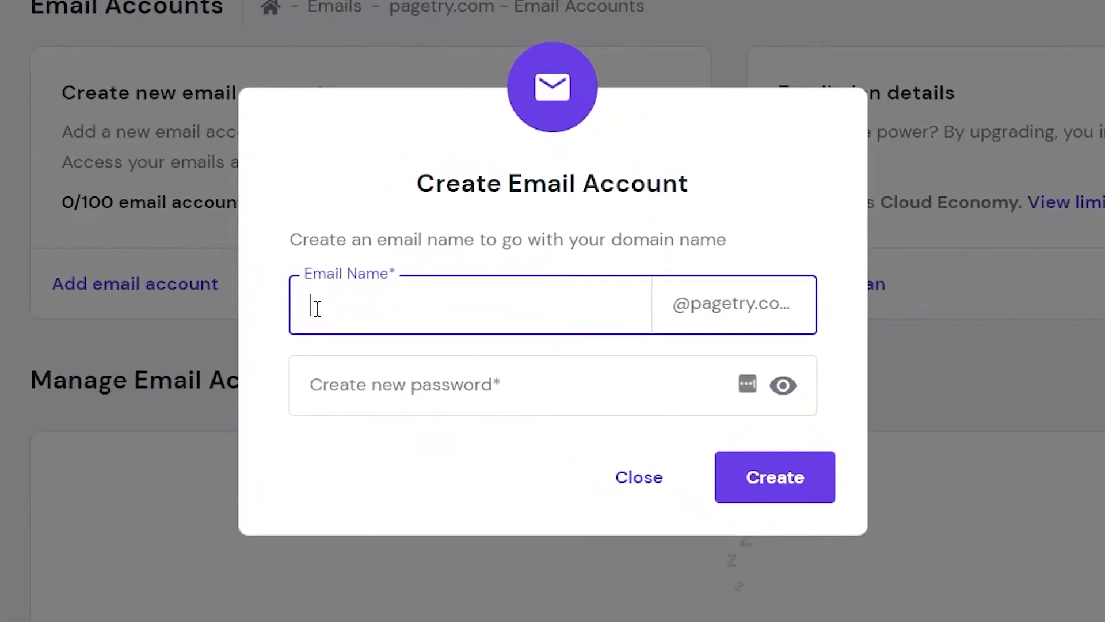
text(no-reply)
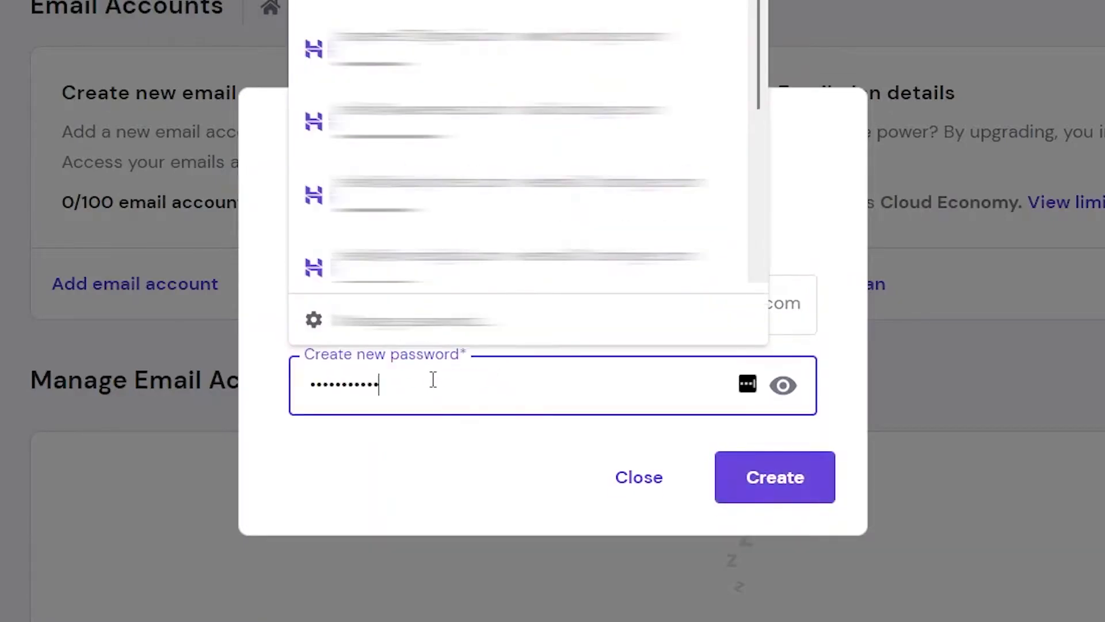
click(773, 477)
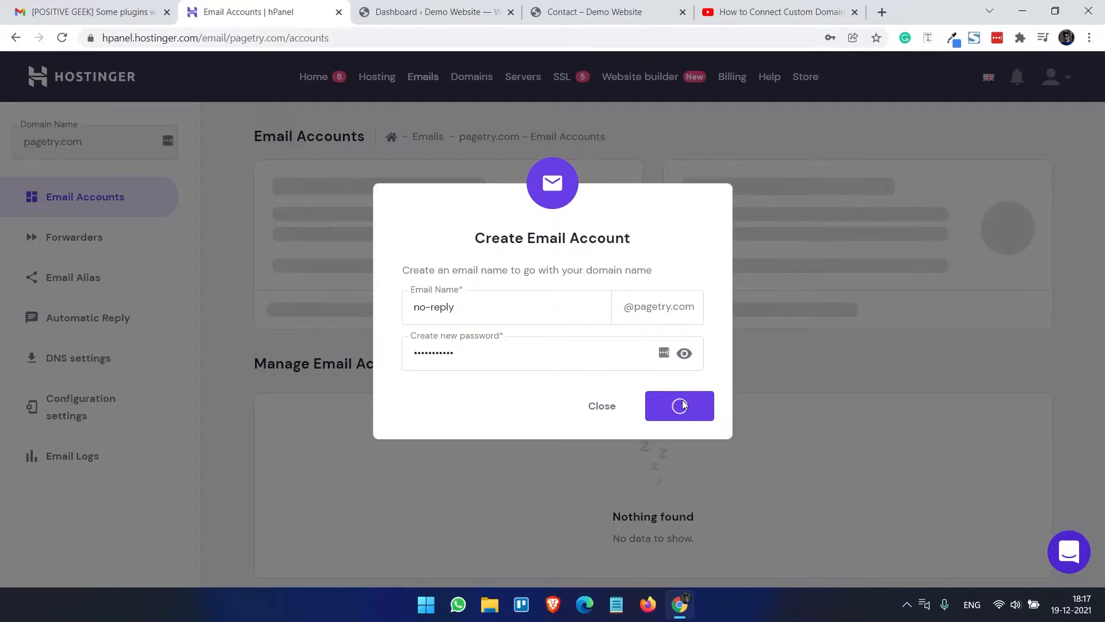
click(679, 406)
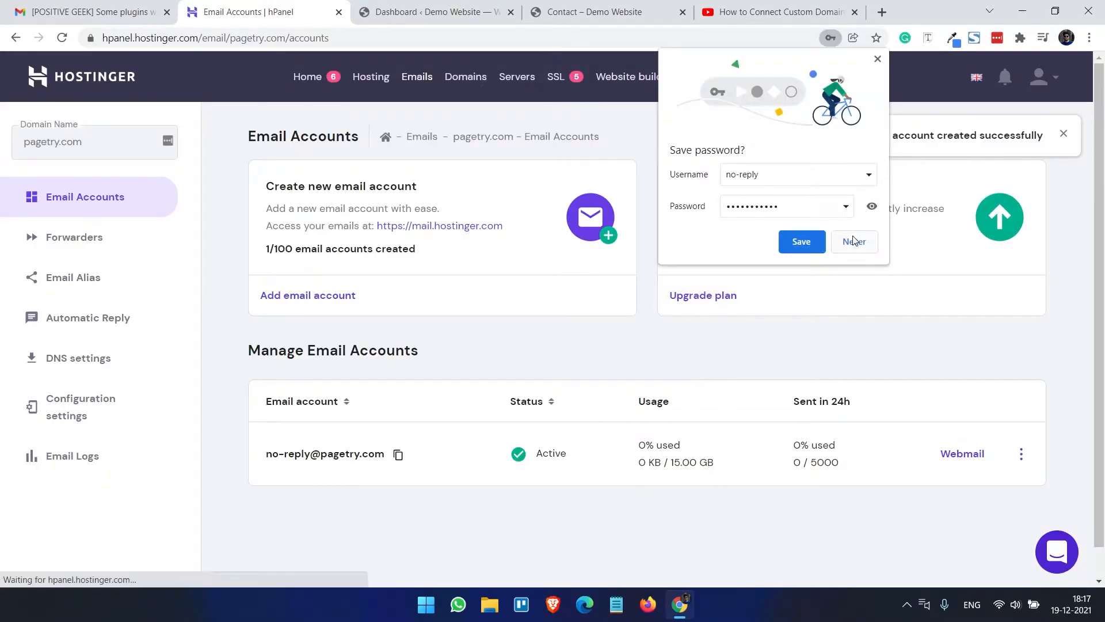
click(854, 241)
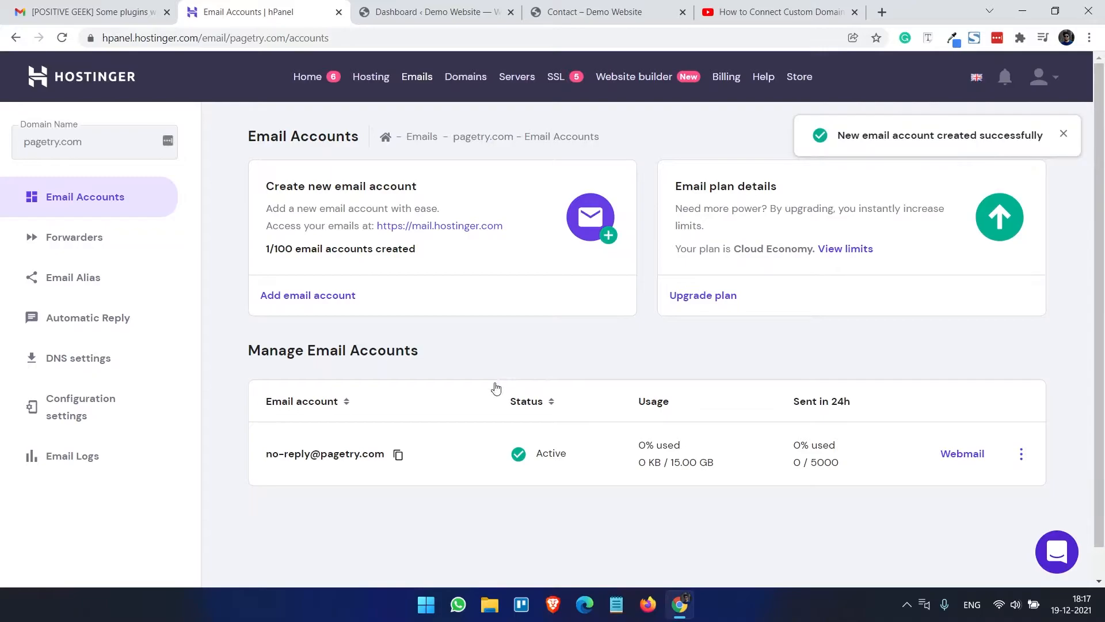
View the manual configuration table with smtp.hostinger.com and port 465
click(80, 407)
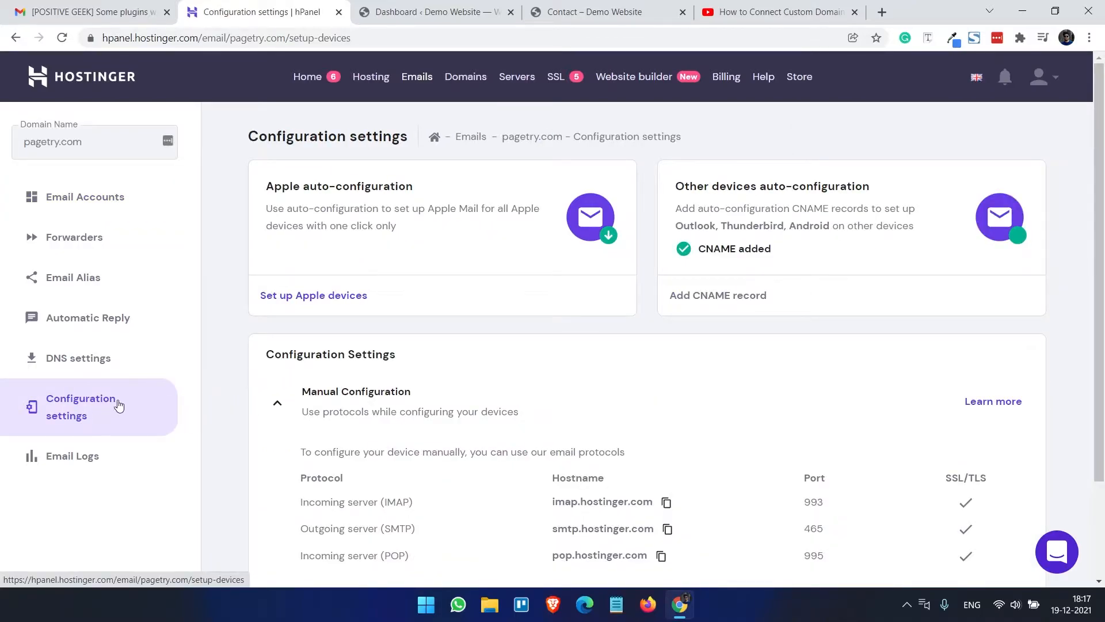
mouse_move(440, 377)
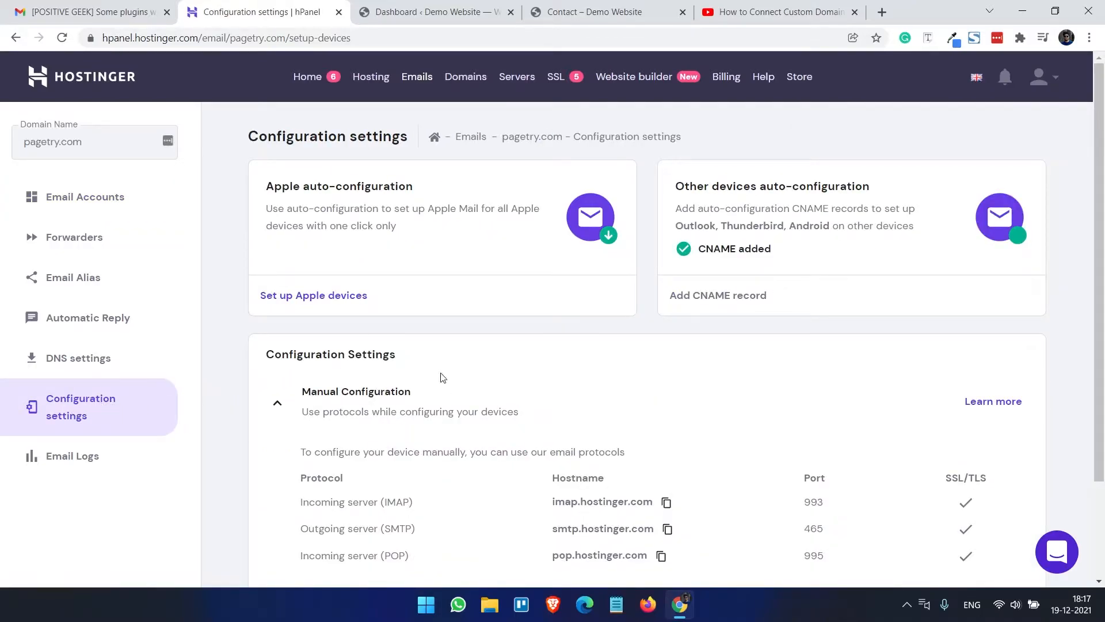
scroll(down, 3)
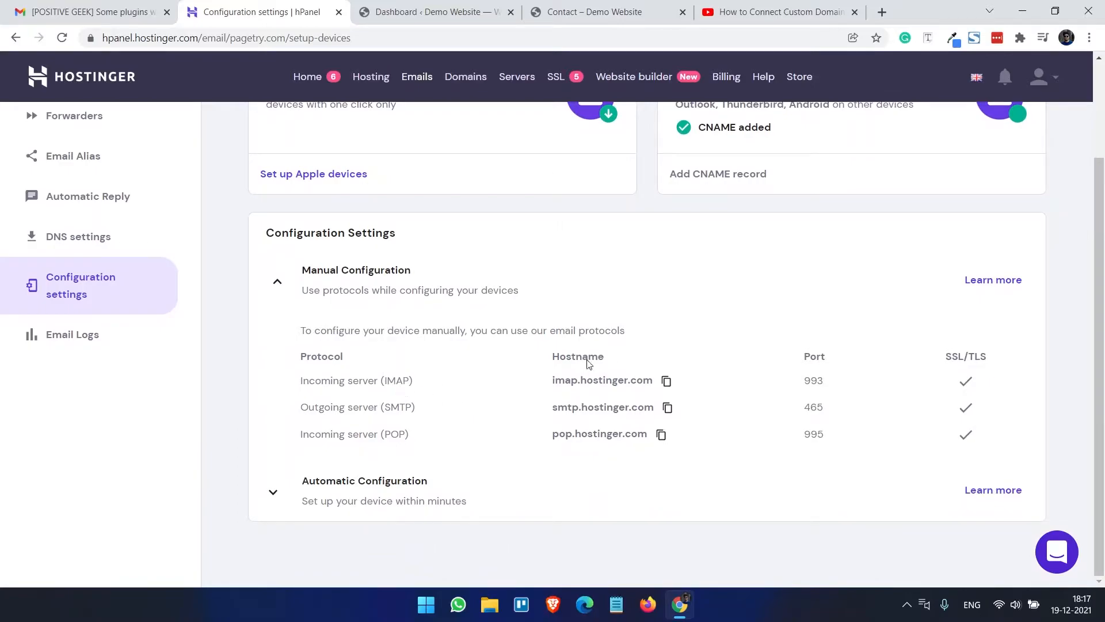
mouse_move(458, 388)
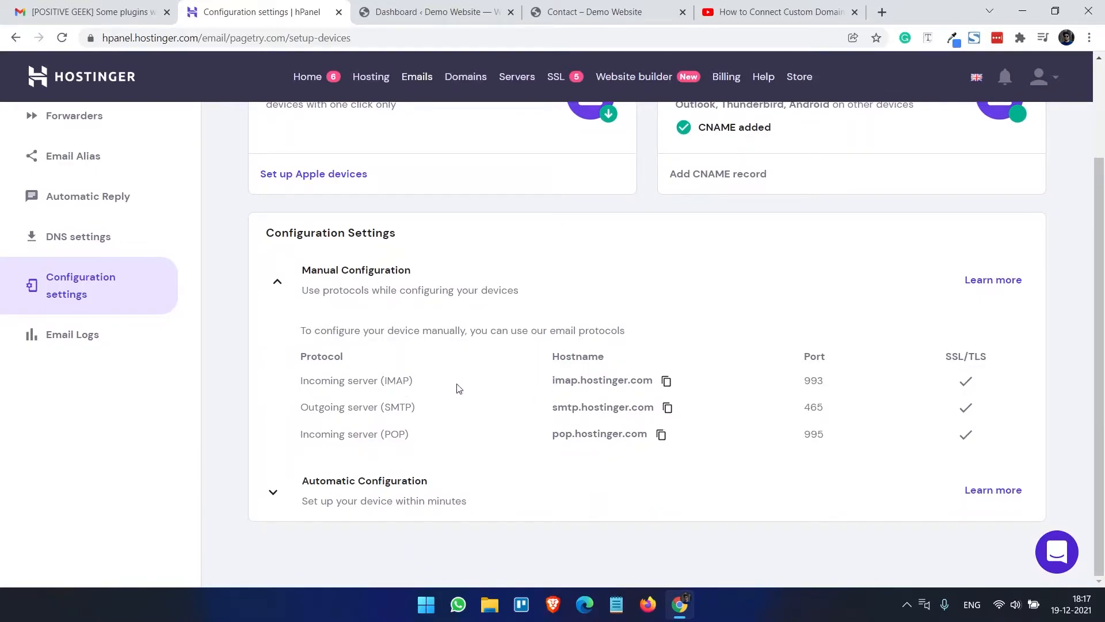
mouse_move(555, 369)
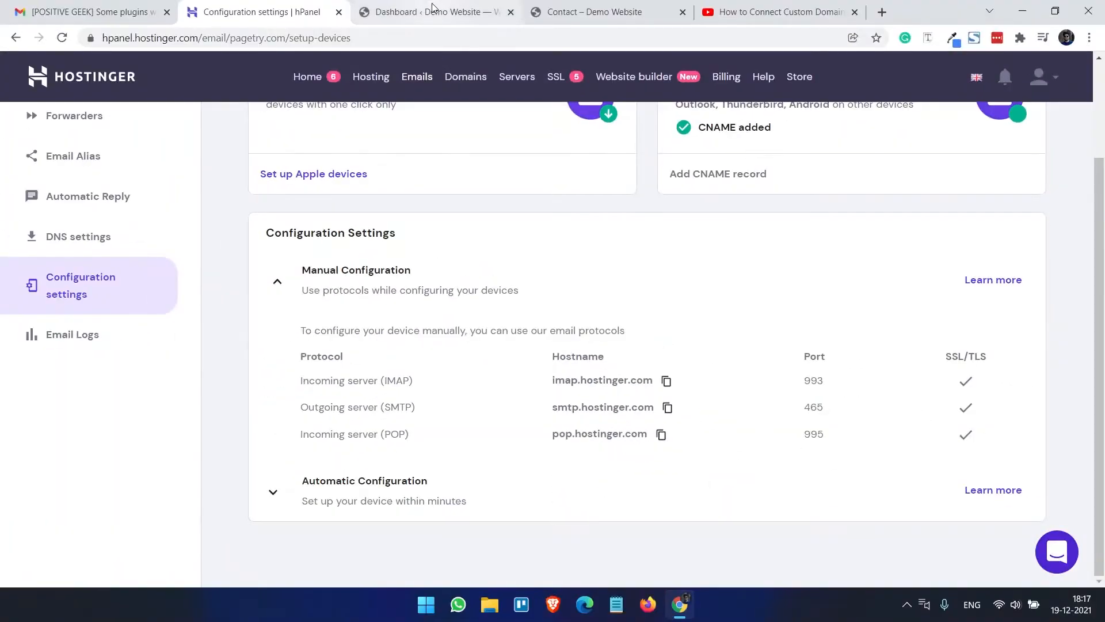
Search 'SMTP' in Add New plugins, install and activate WP Mail SMTP by WPForms
click(435, 12)
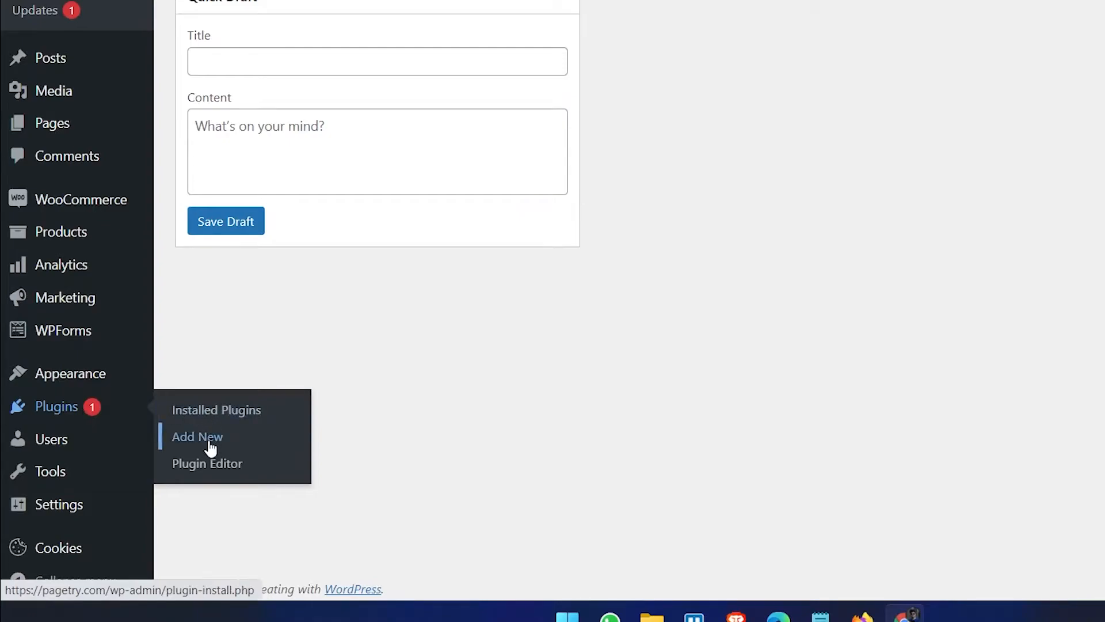
click(197, 437)
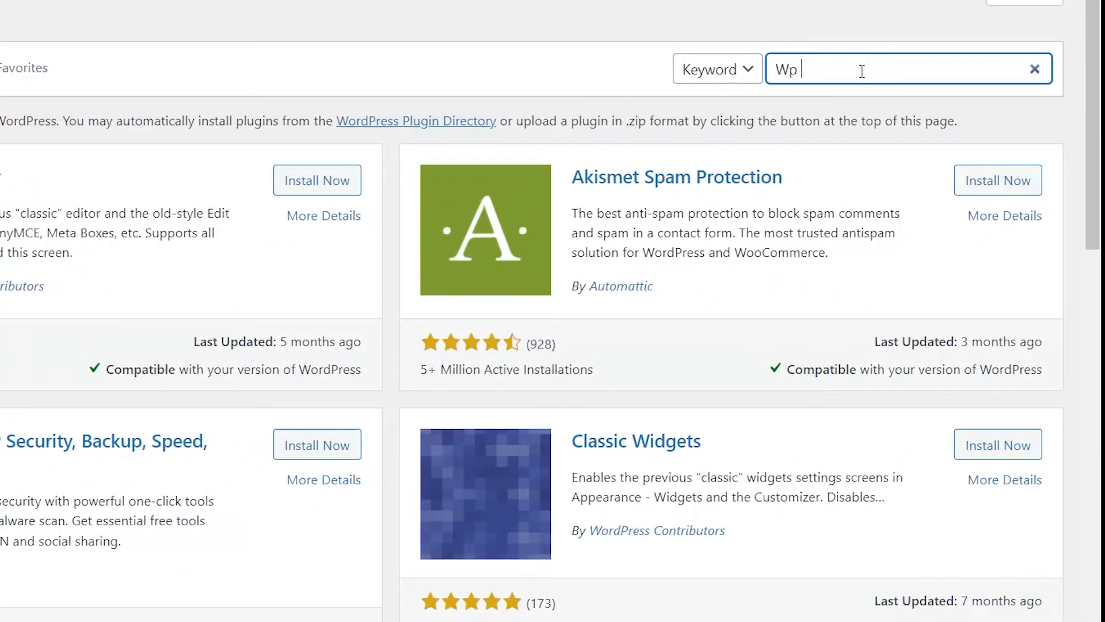
text(SMTP)
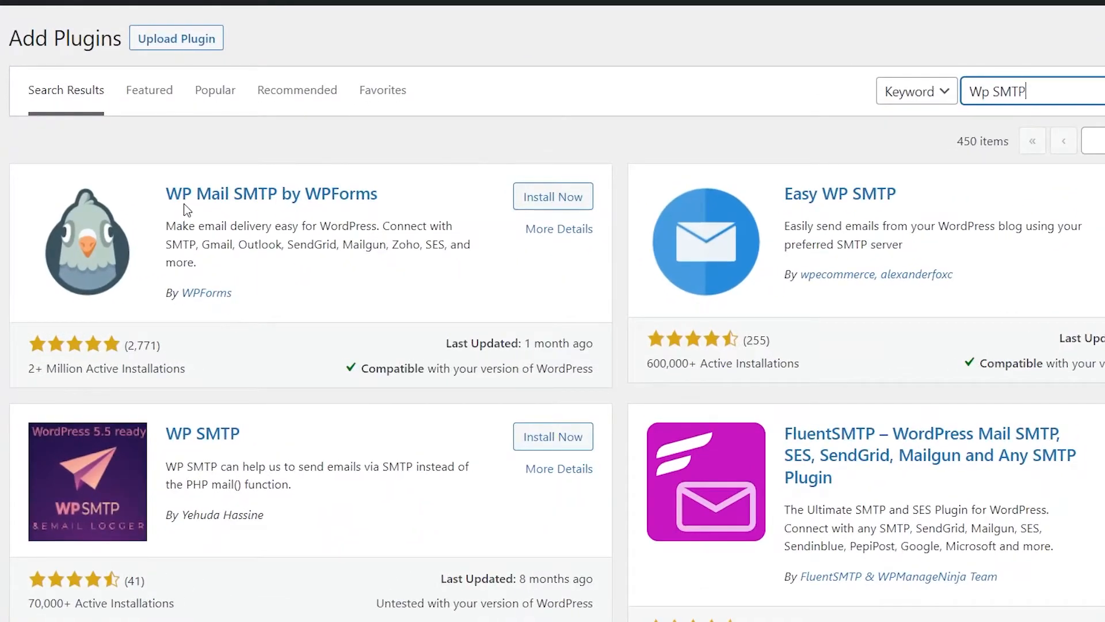
mouse_move(552, 196)
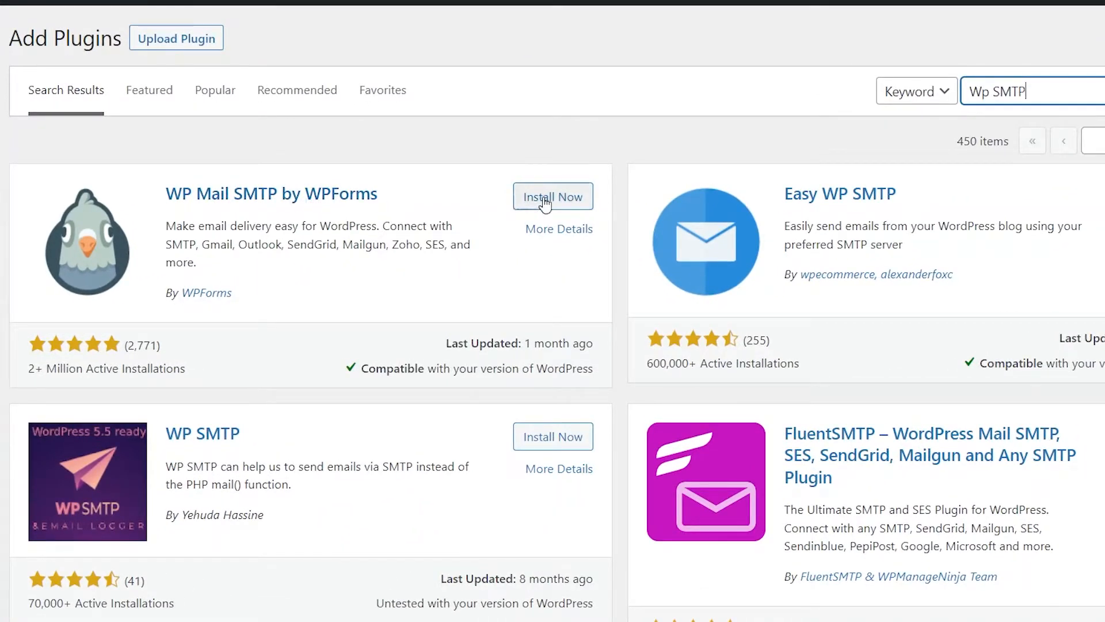
click(553, 195)
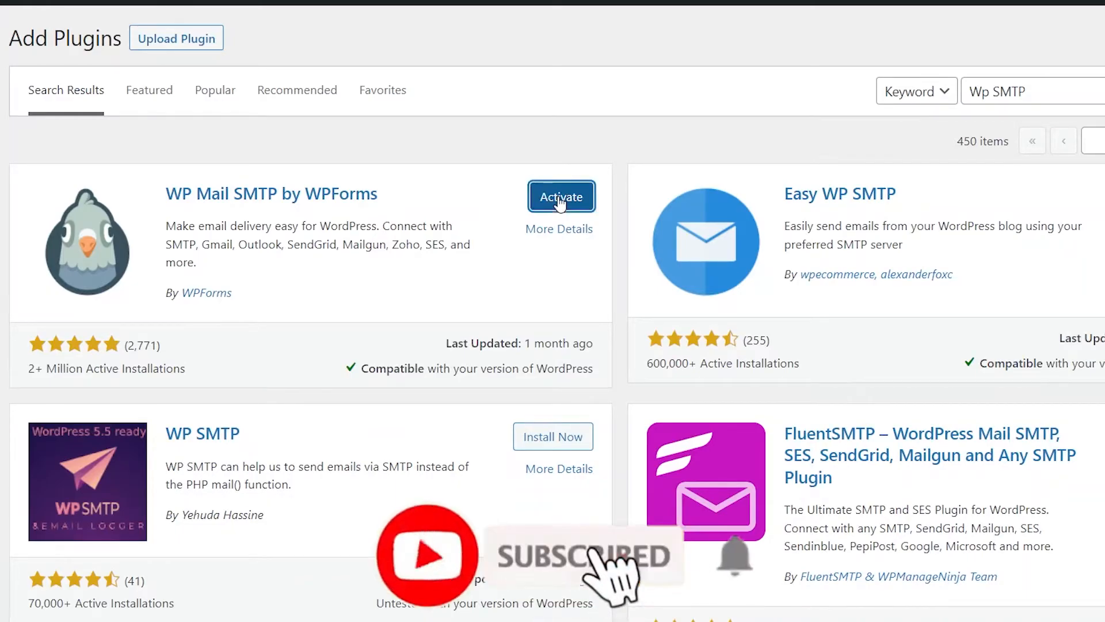
click(560, 196)
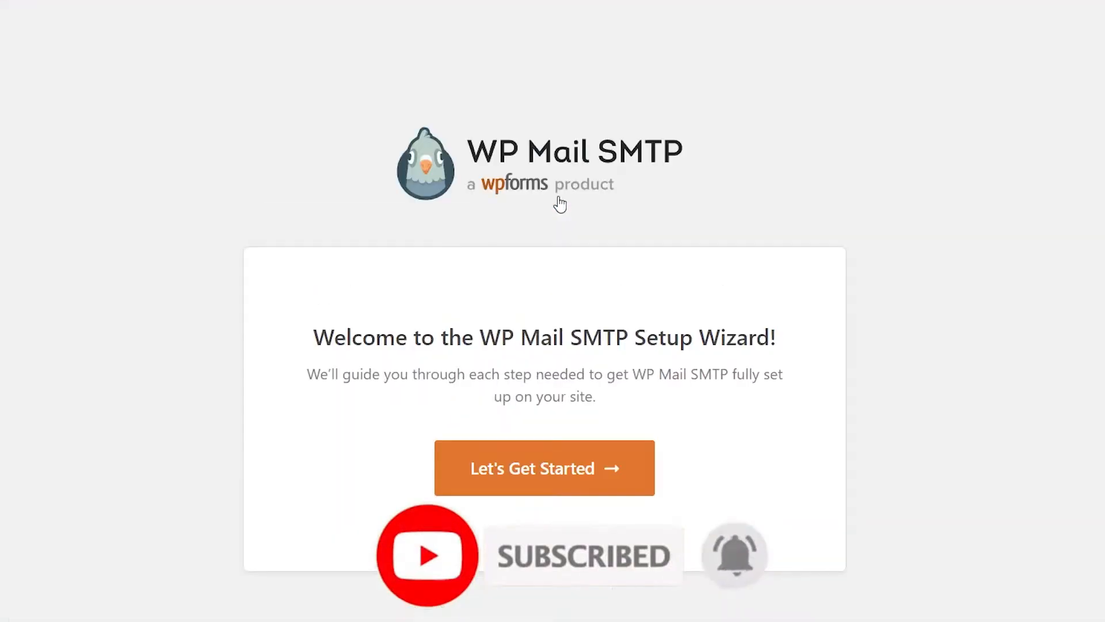
Start the setup wizard and choose Other SMTP as the mailer
click(543, 467)
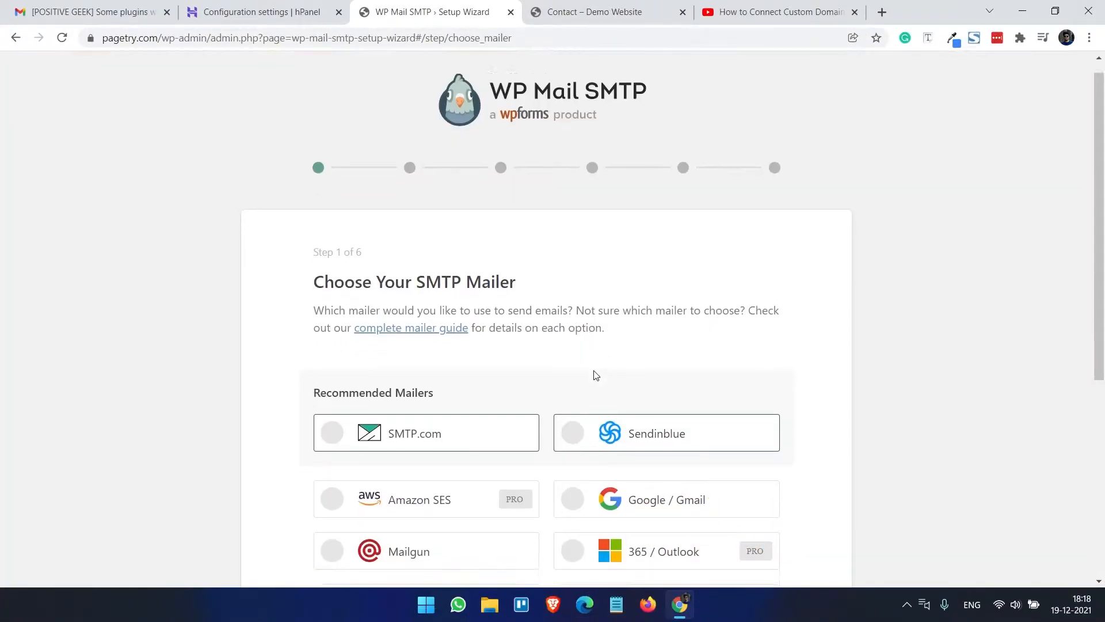
scroll(down, 3)
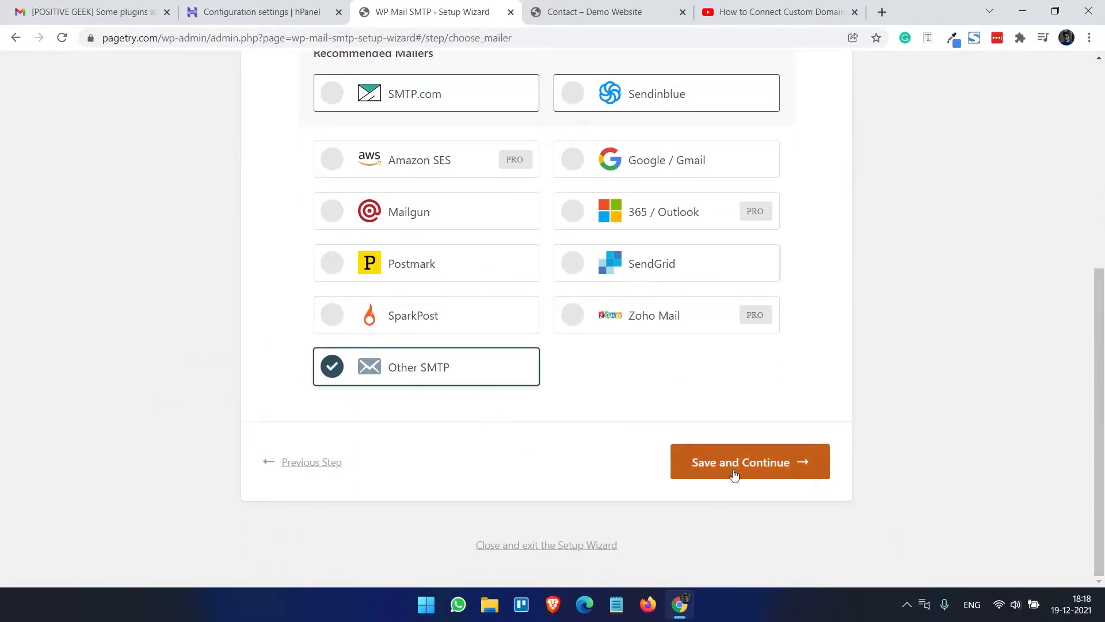
click(750, 461)
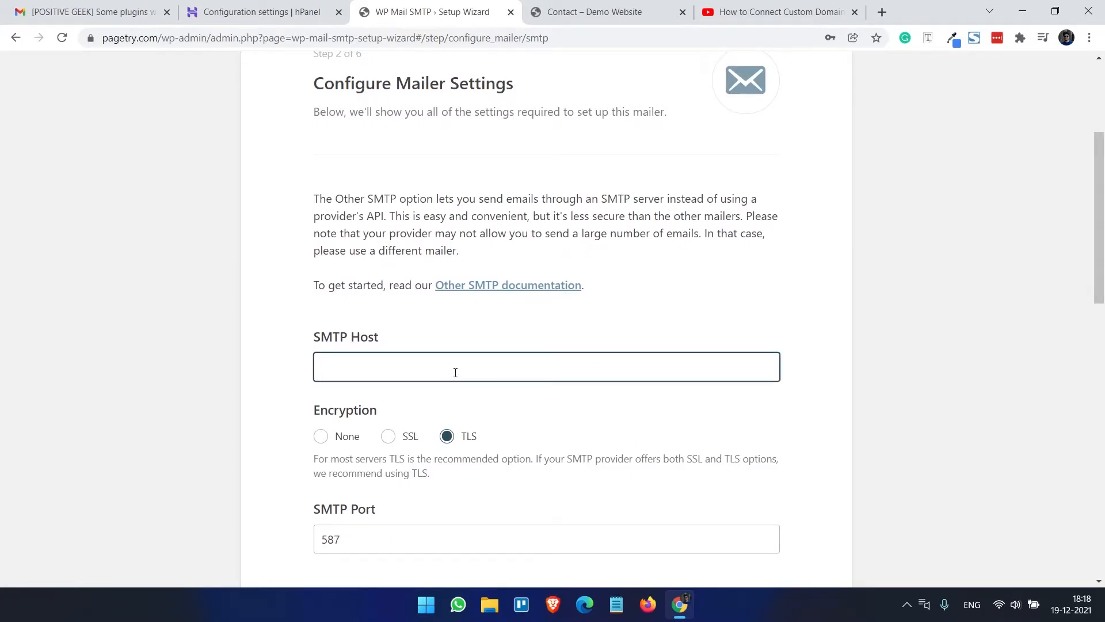
Enter SMTP host smtp.hostinger.com and port 465, taken from Hostinger's configuration page
click(260, 12)
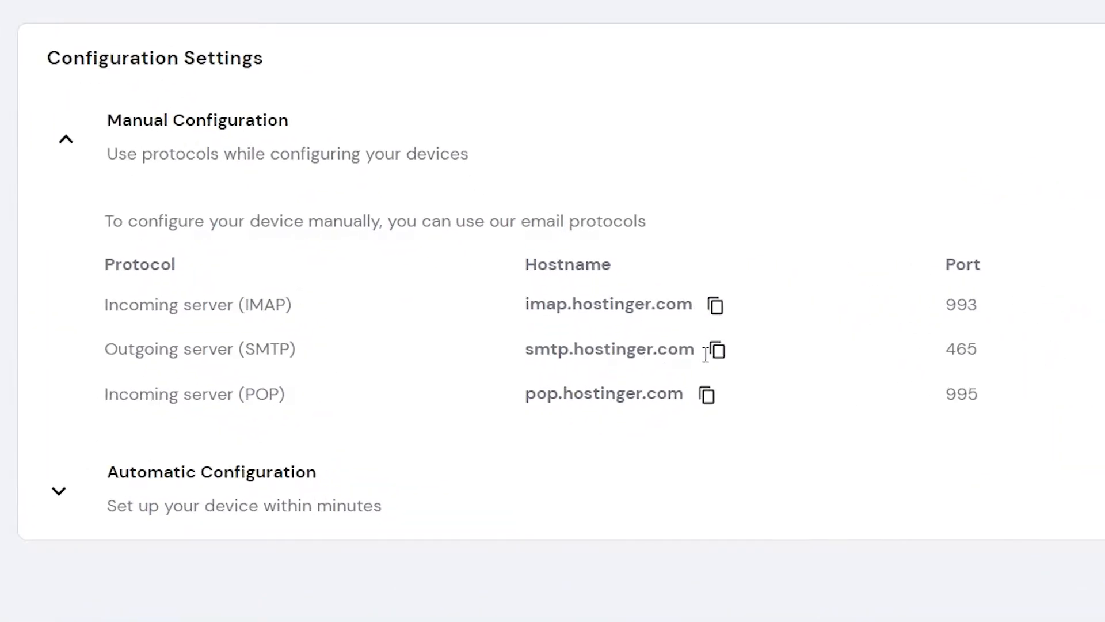
mouse_move(290, 209)
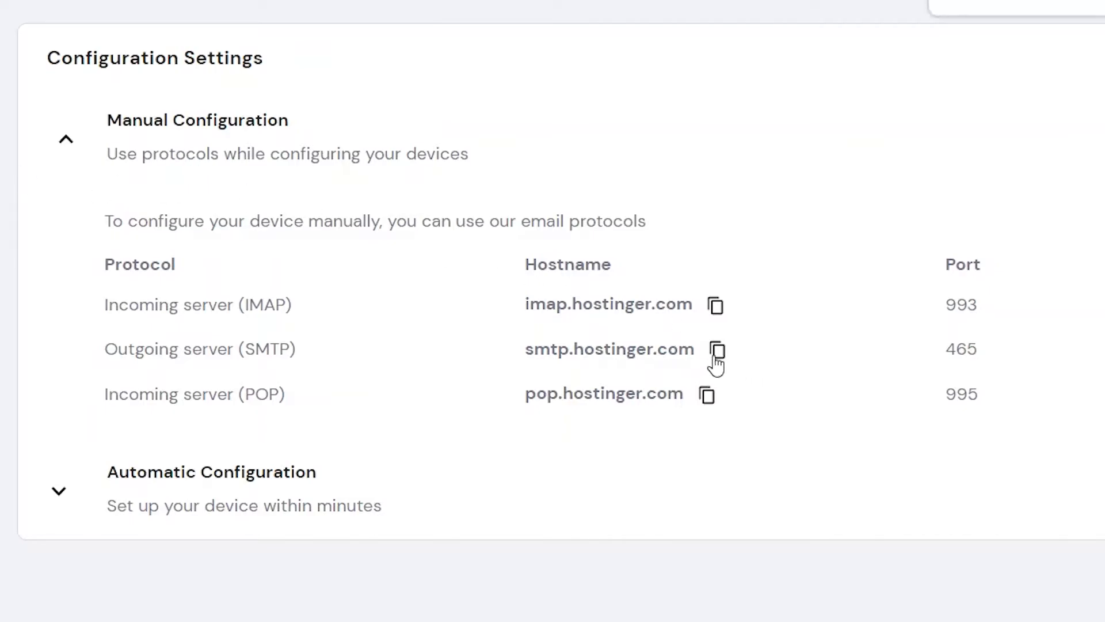
click(427, 12)
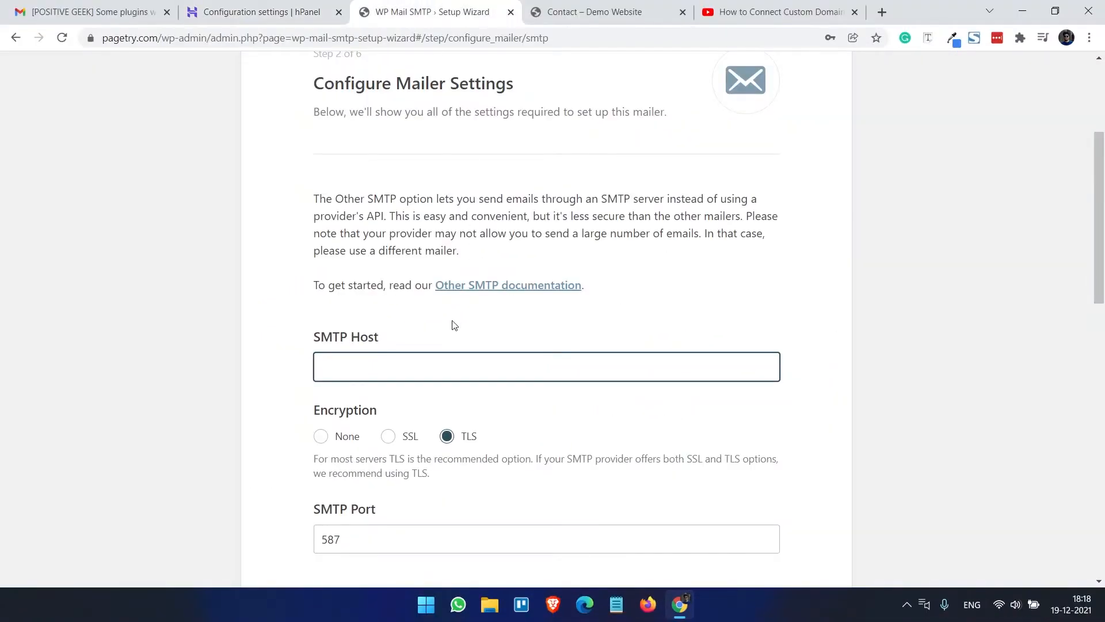
text(smtp.hostinger.com)
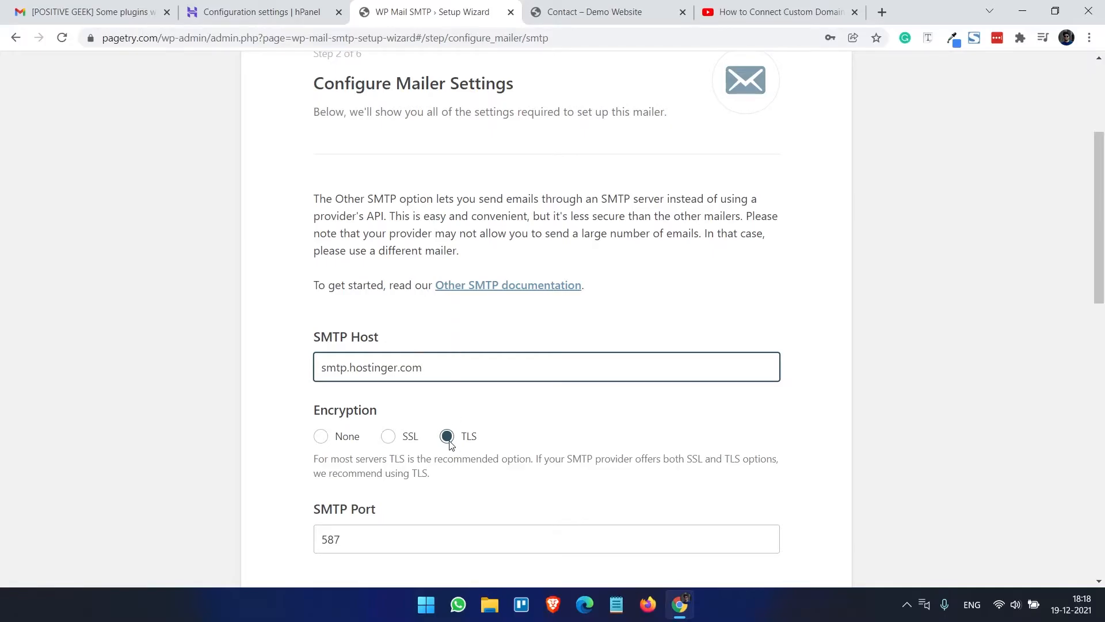
scroll(down, 3)
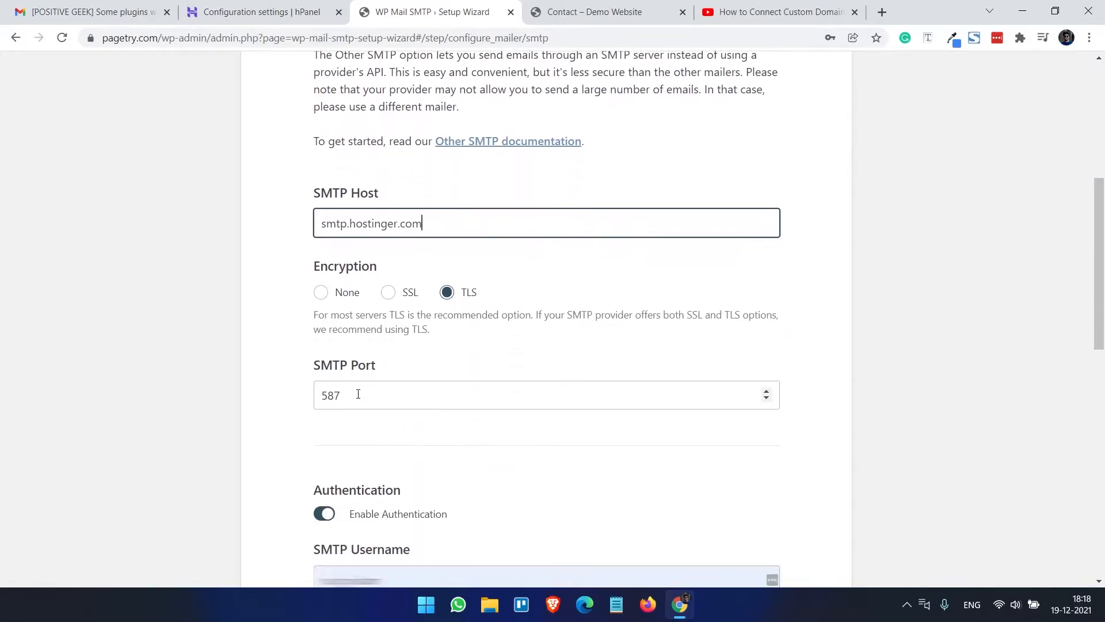
click(258, 12)
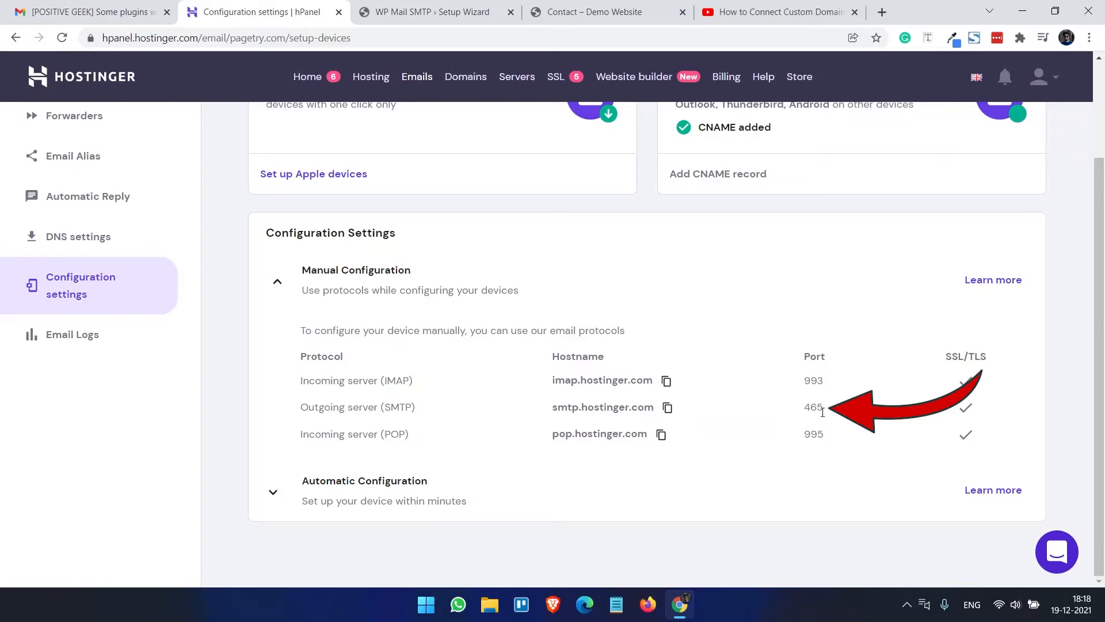
click(429, 12)
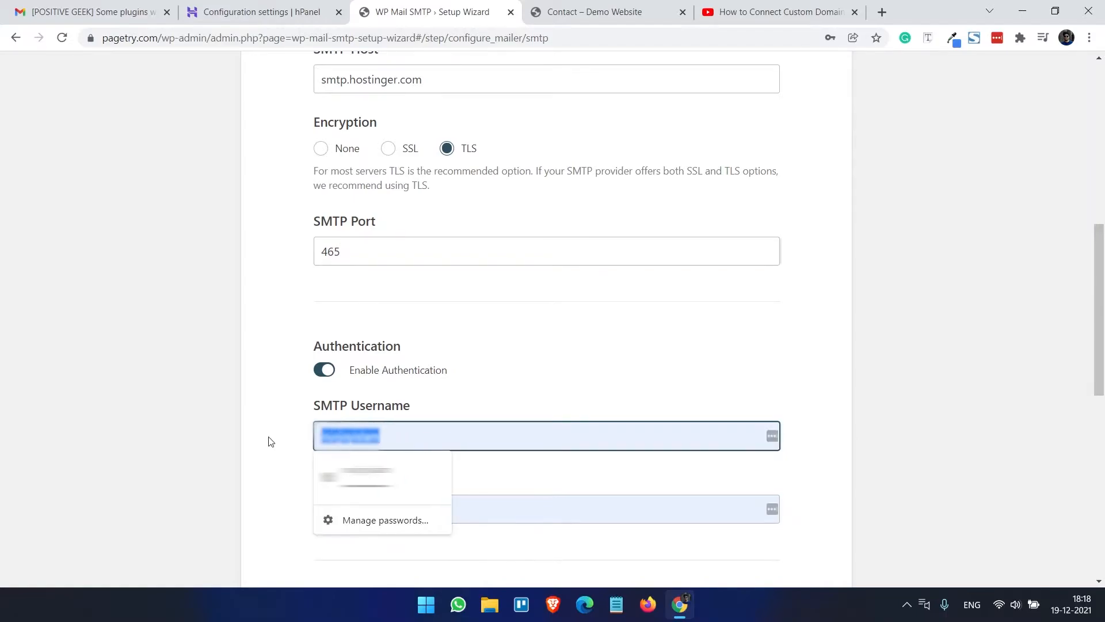
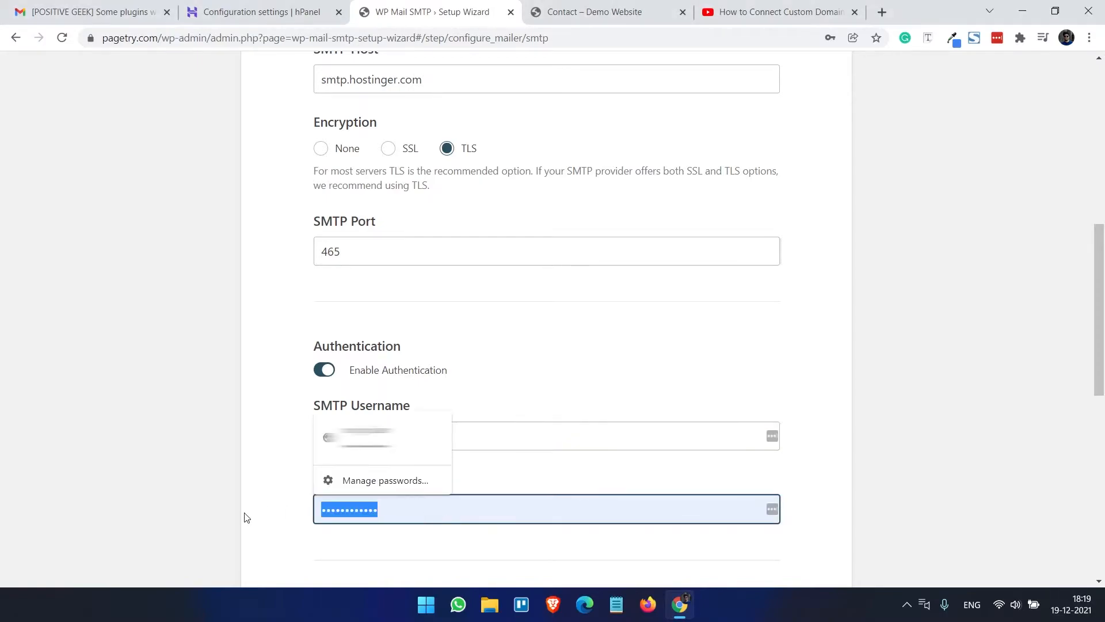
scroll(down, 3)
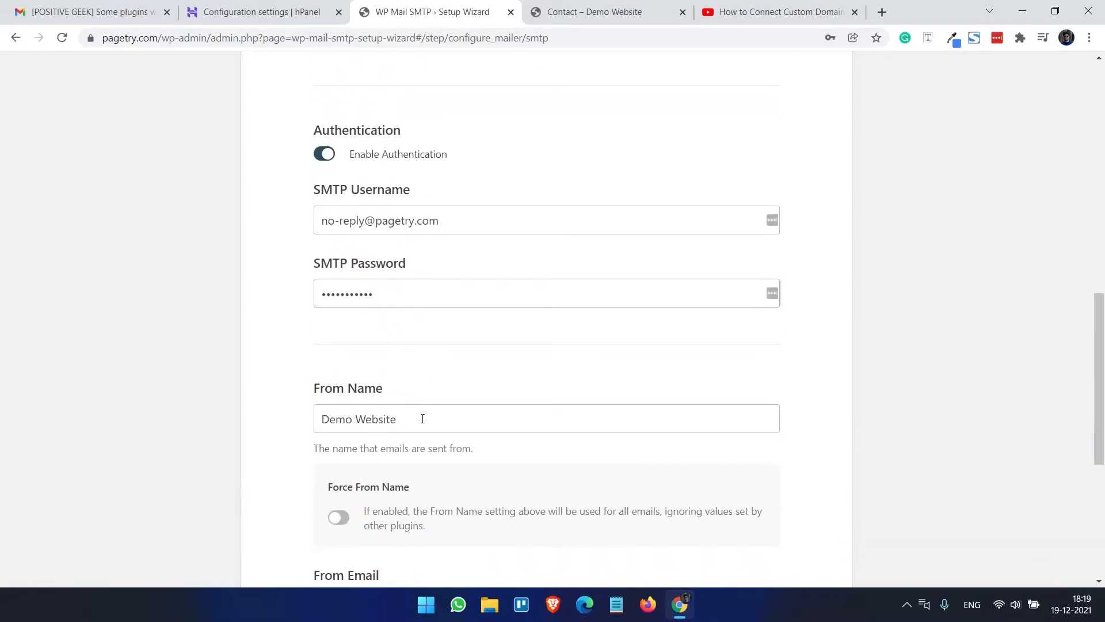
click(426, 418)
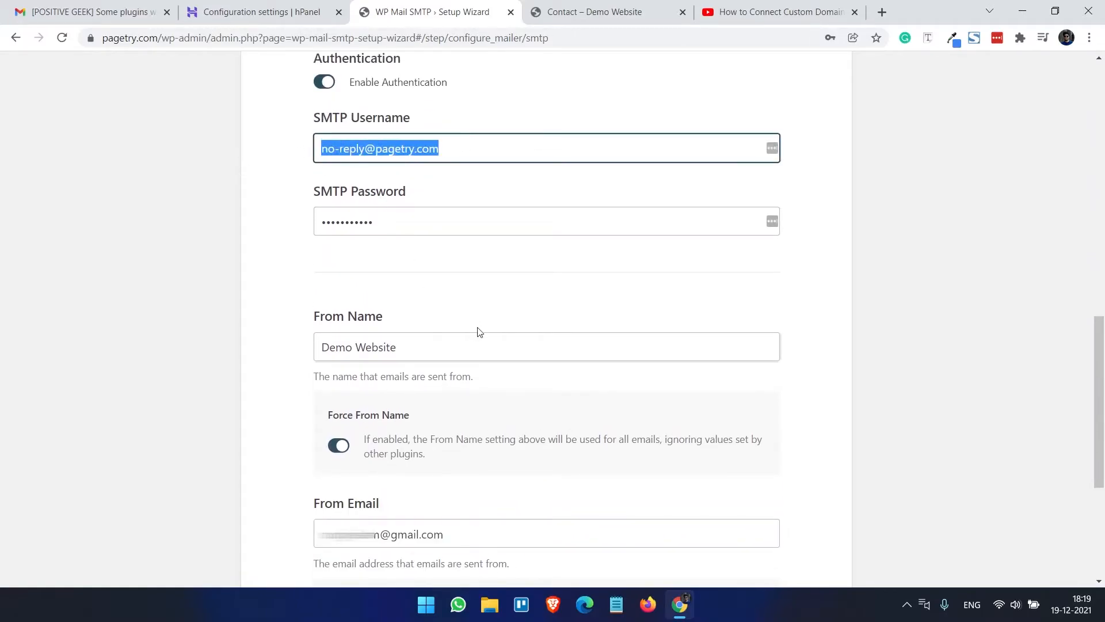
scroll(down, 3)
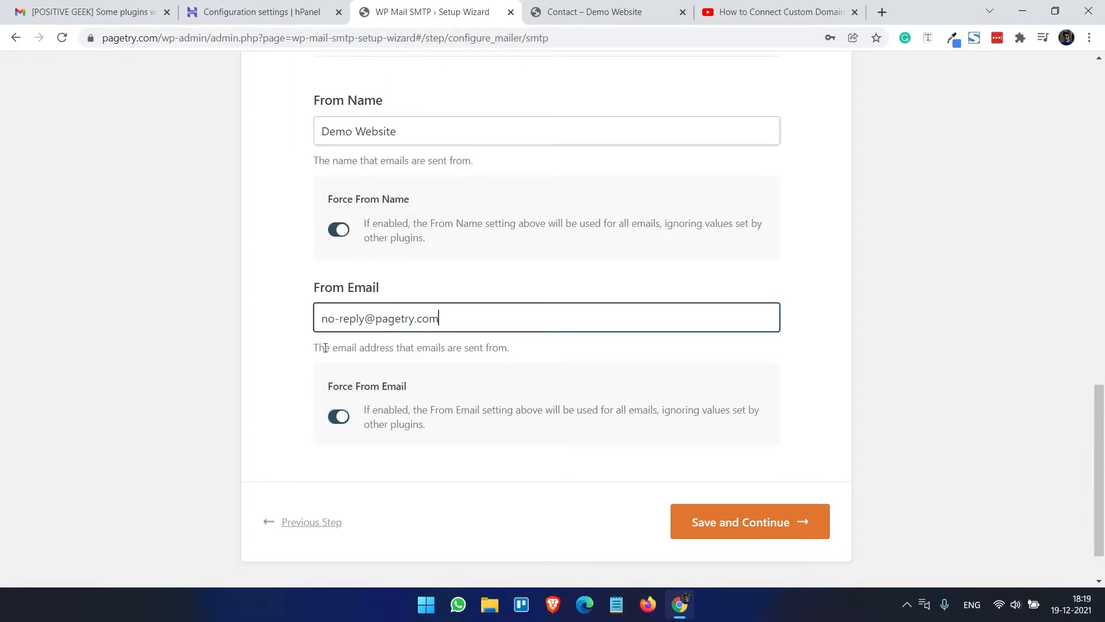
mouse_move(710, 493)
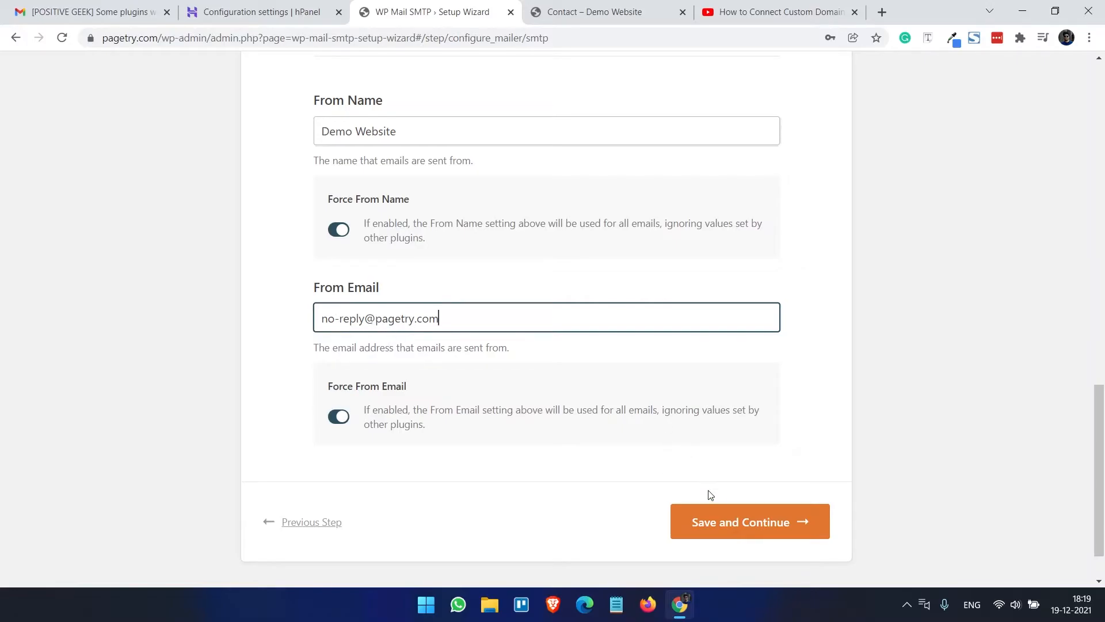
click(748, 522)
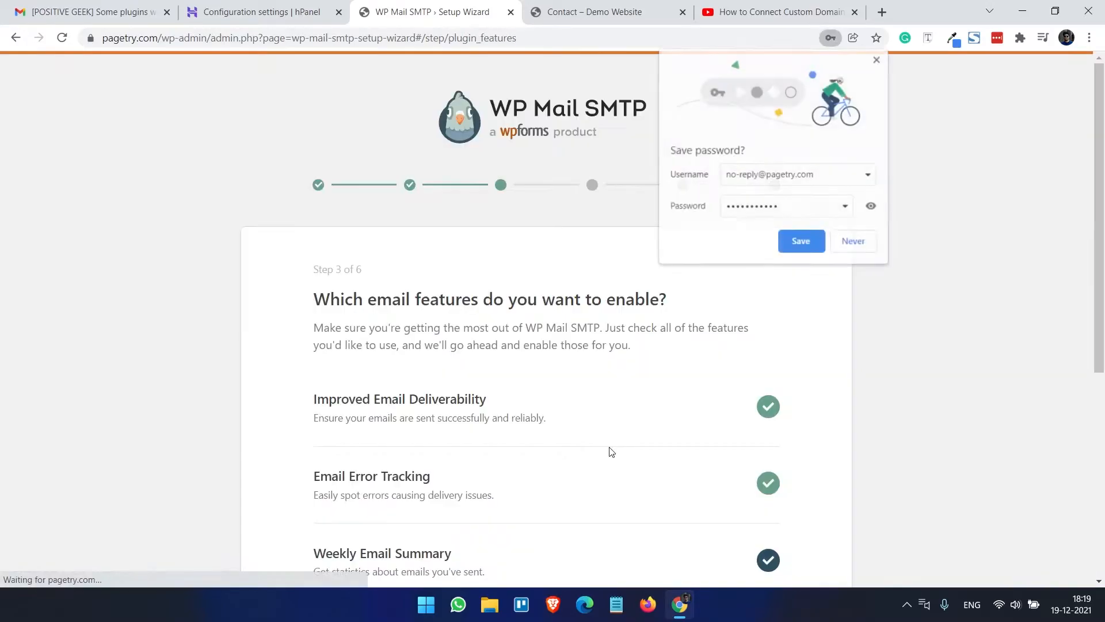
Keep the default email features and skip the Pro license key to run the configuration check
scroll(down, 3)
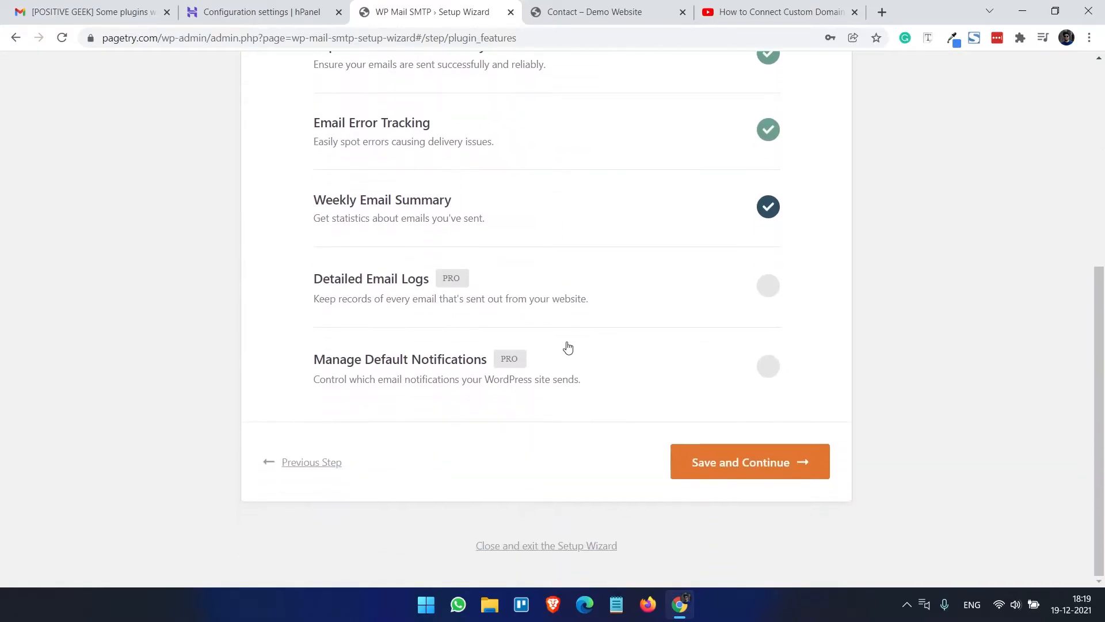
click(748, 461)
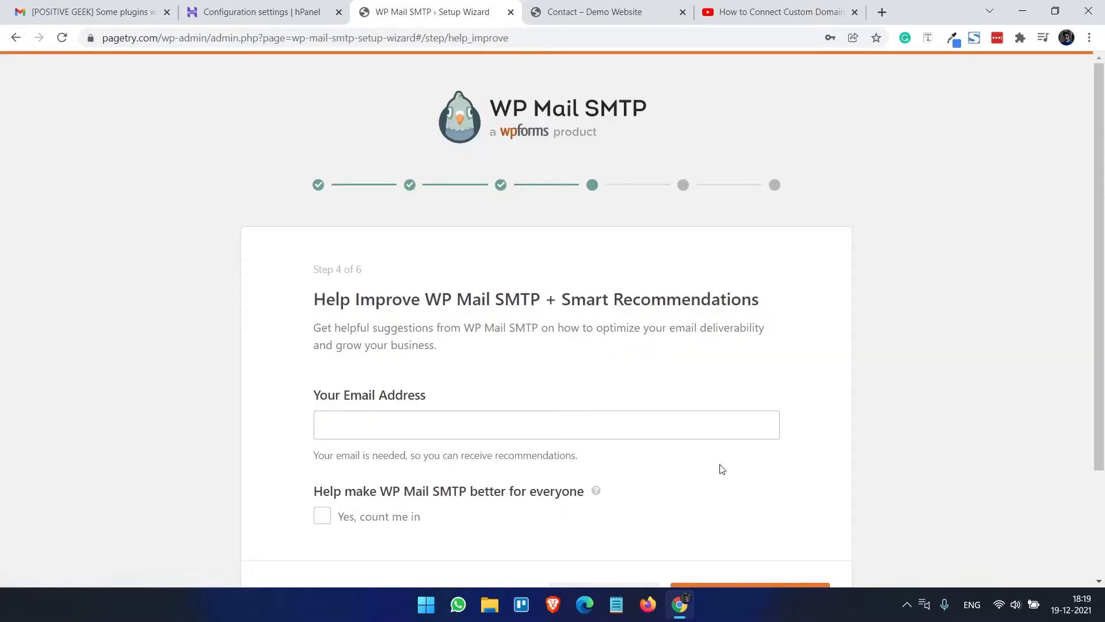
scroll(down, 3)
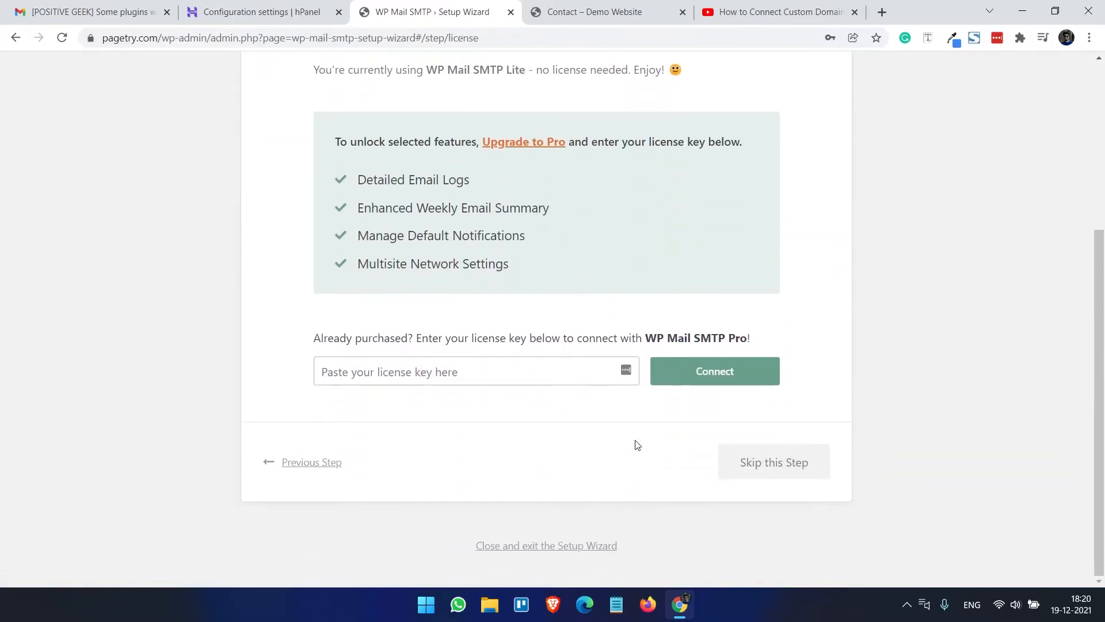
click(773, 462)
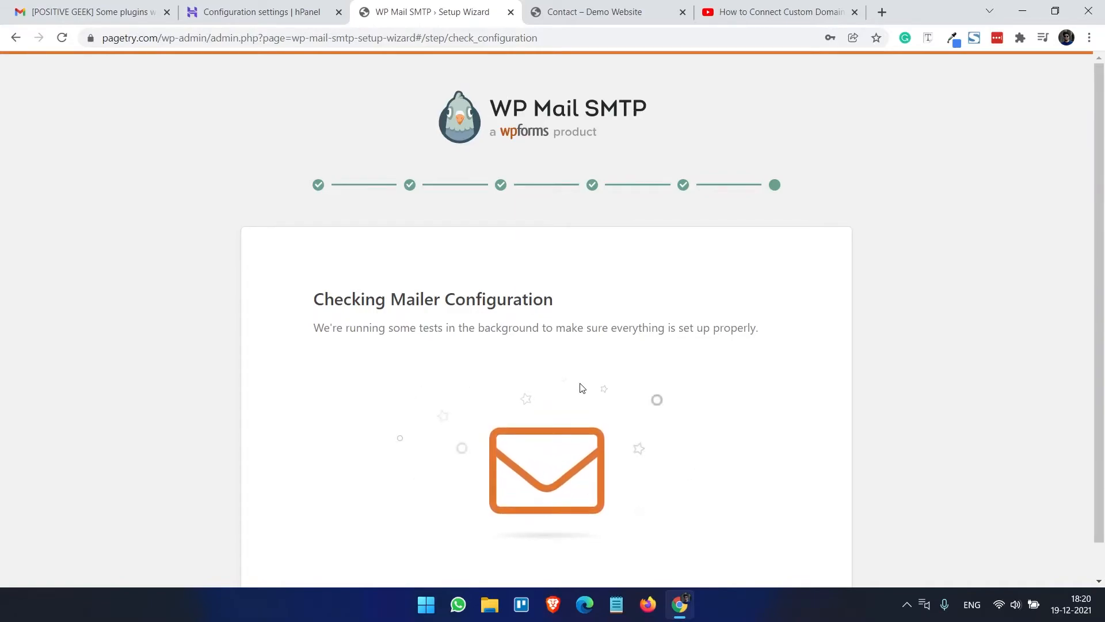
scroll(down, 3)
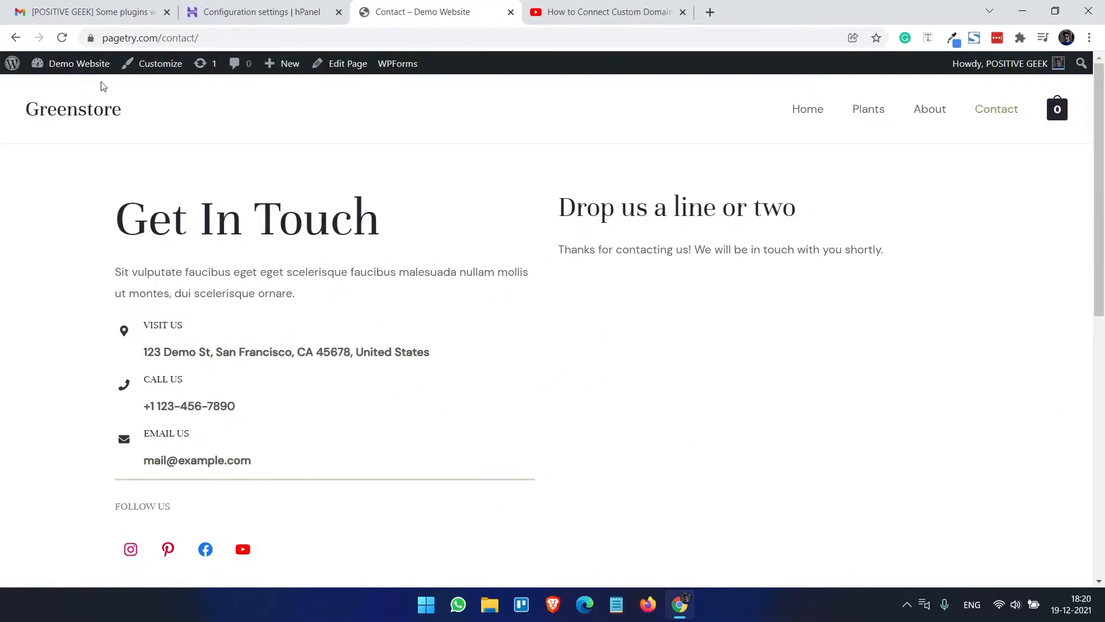
Review WP Mail SMTP's saved Other SMTP settings and switch to the Email Test page
click(79, 63)
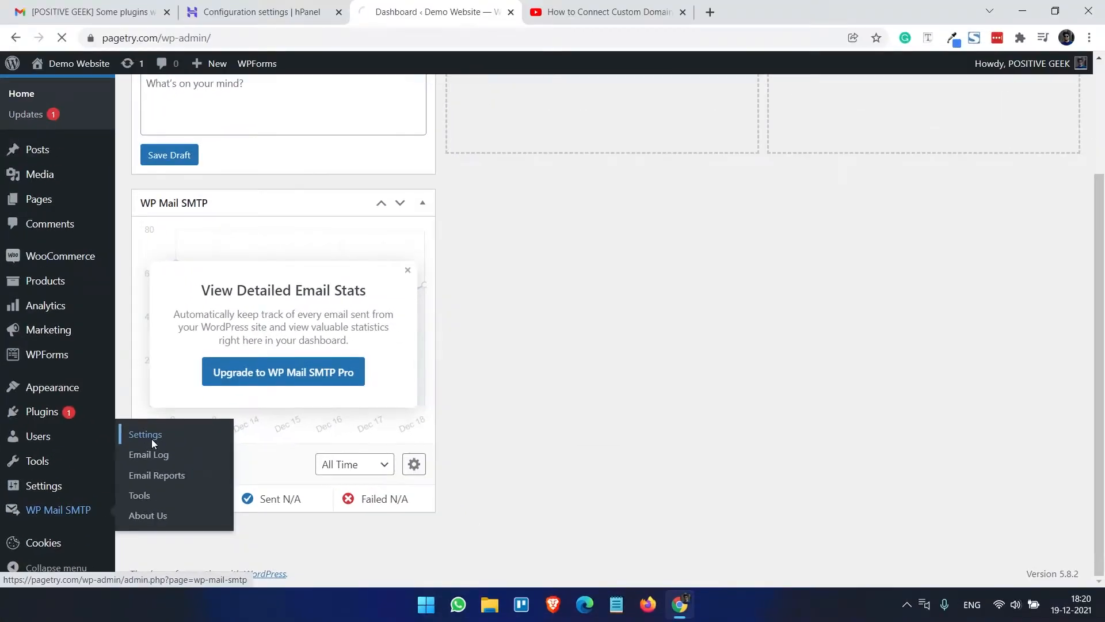
click(144, 434)
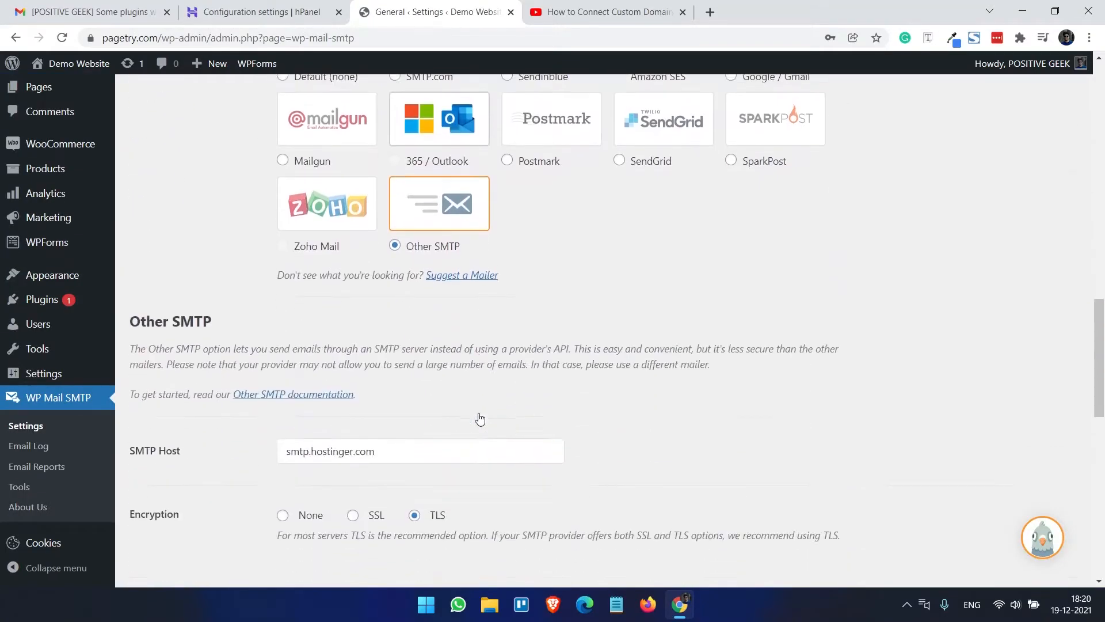
scroll(up, 3)
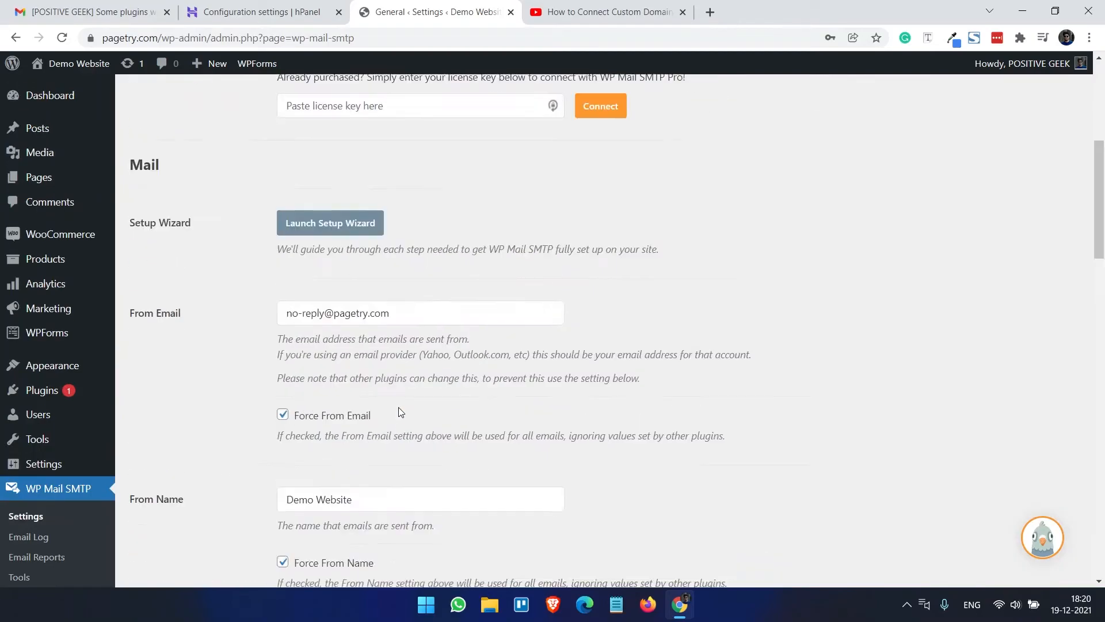
scroll(up, 3)
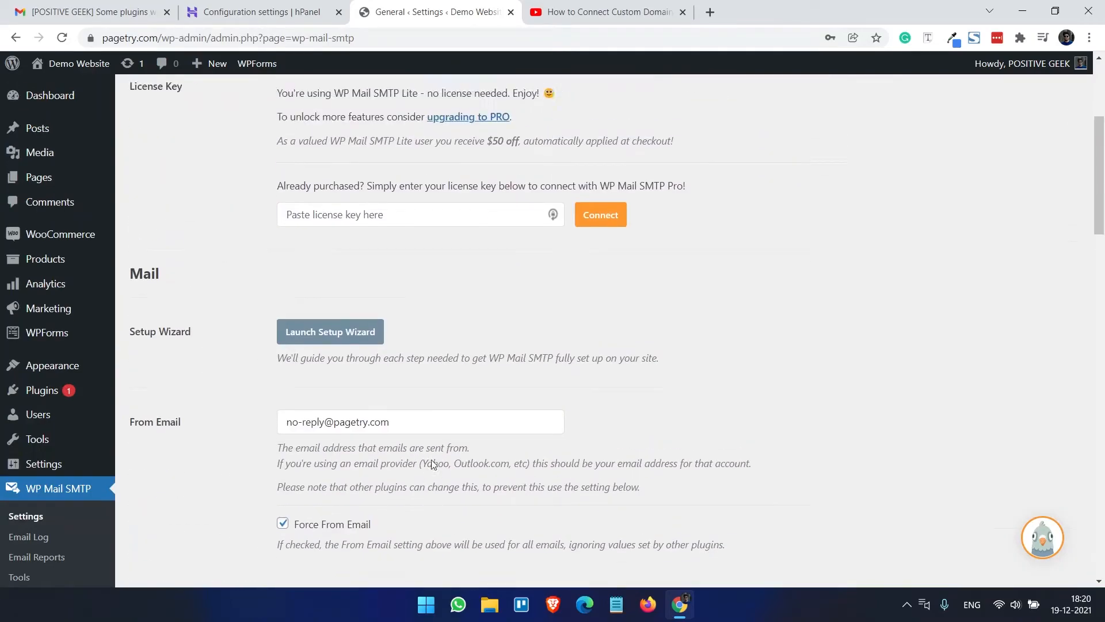
scroll(up, 3)
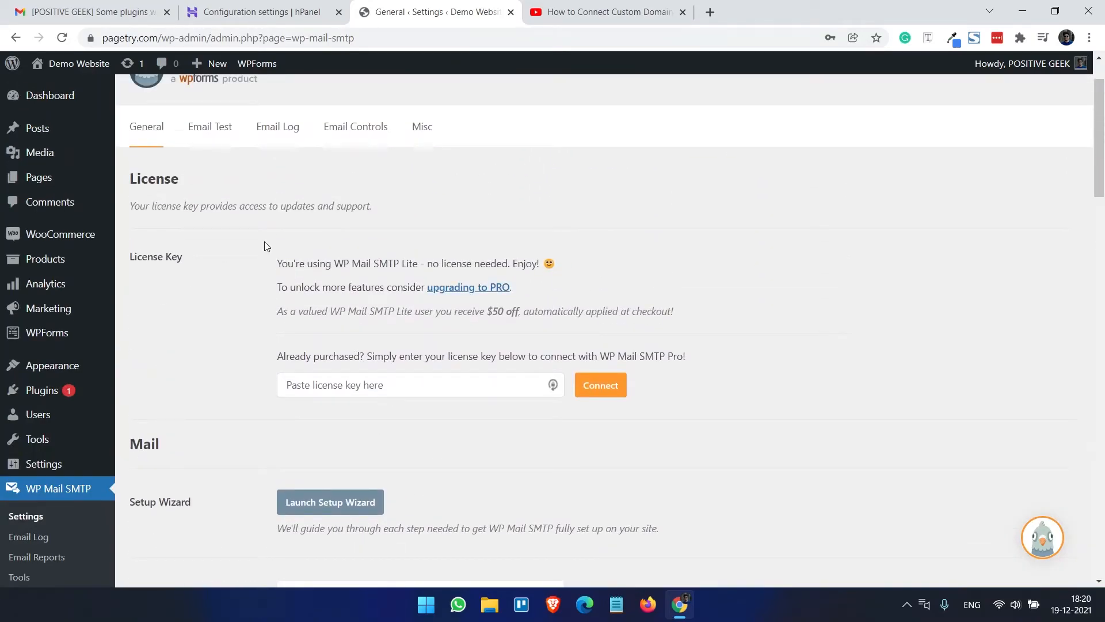
click(210, 126)
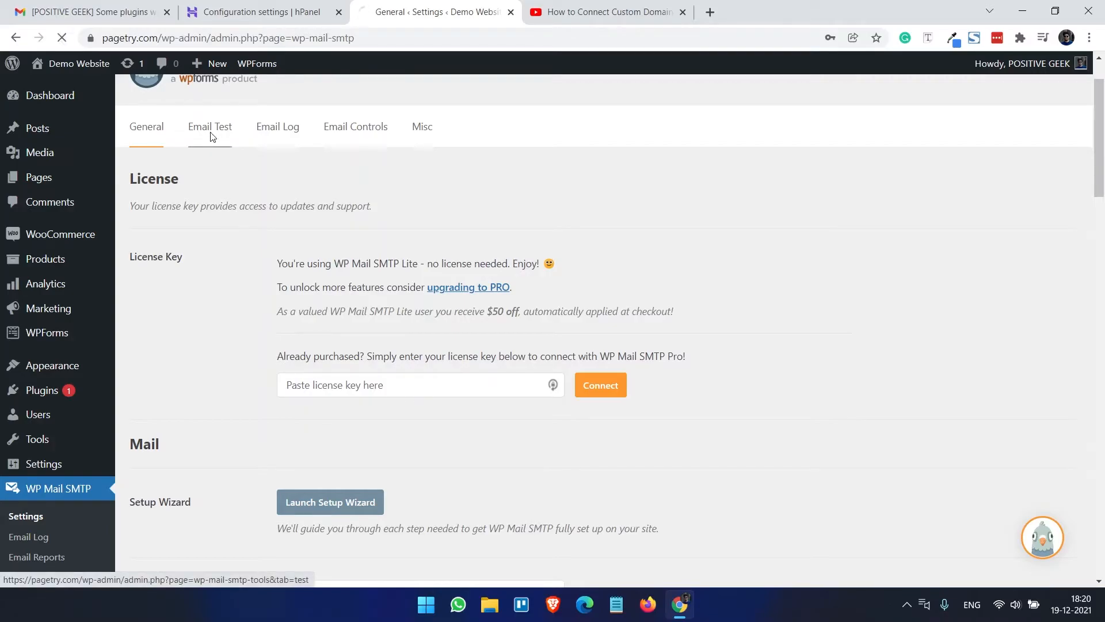
click(209, 127)
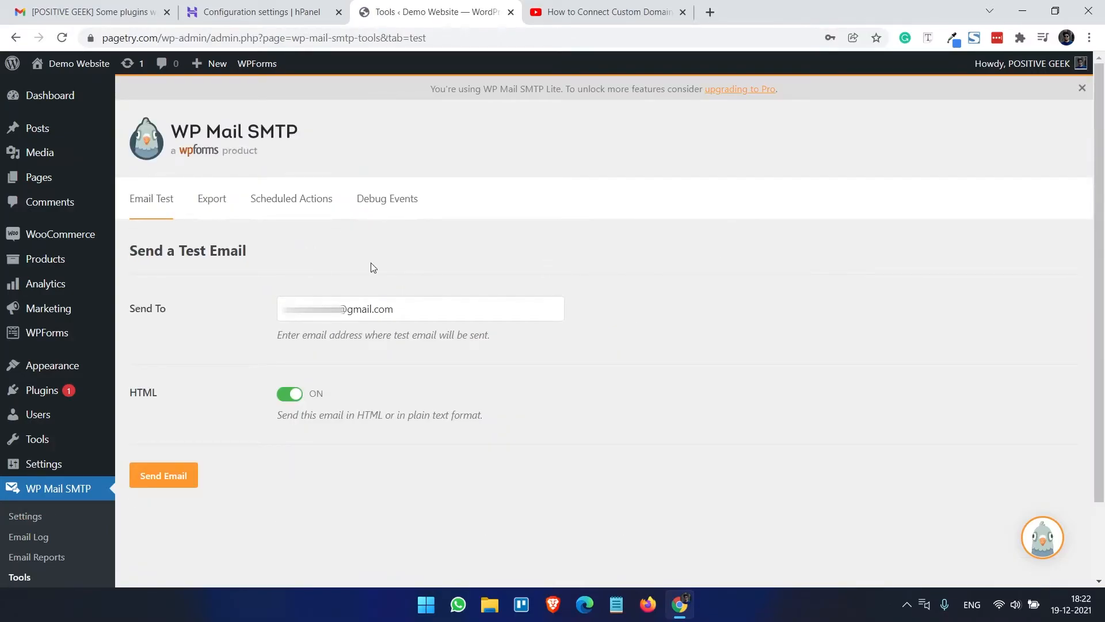
mouse_move(420, 299)
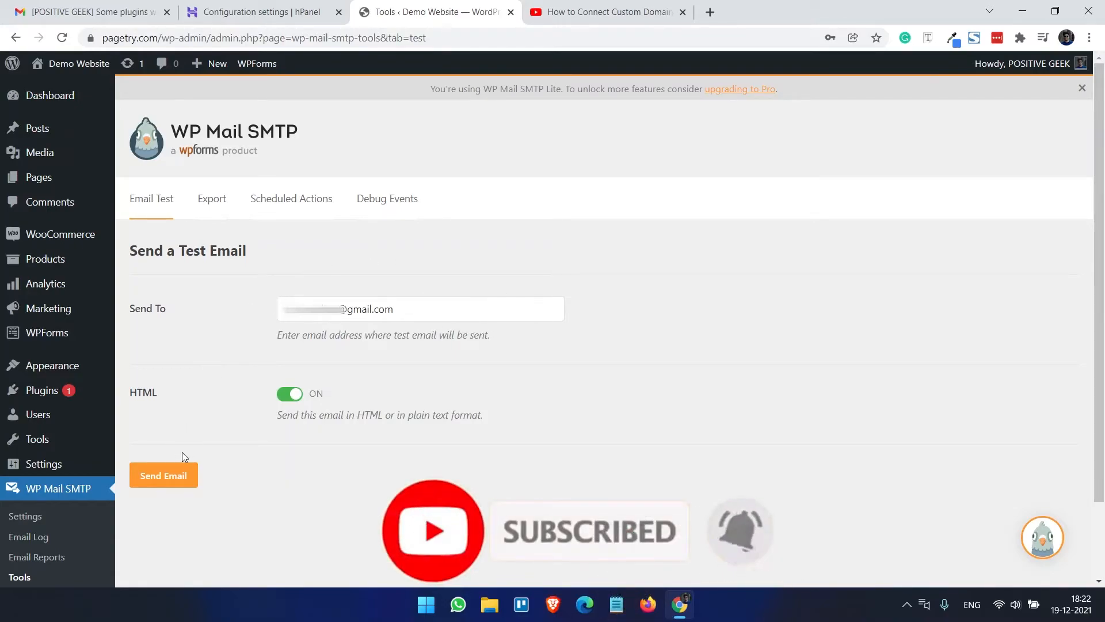
Send the HTML test email to the Gmail address, getting SPF pass and a DMARC warning
click(163, 475)
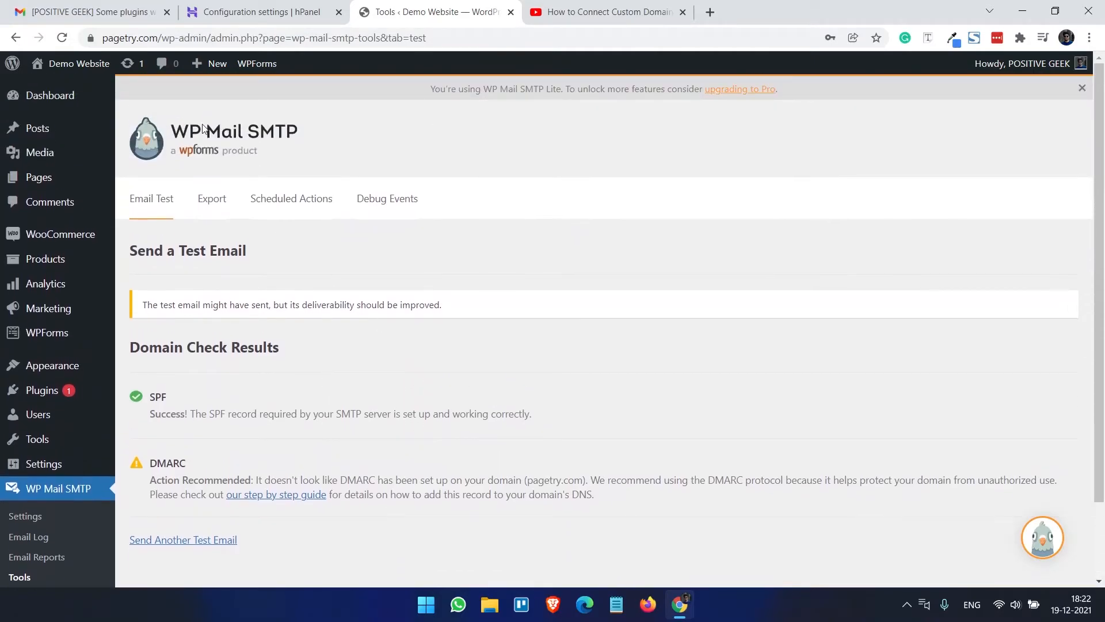
click(85, 12)
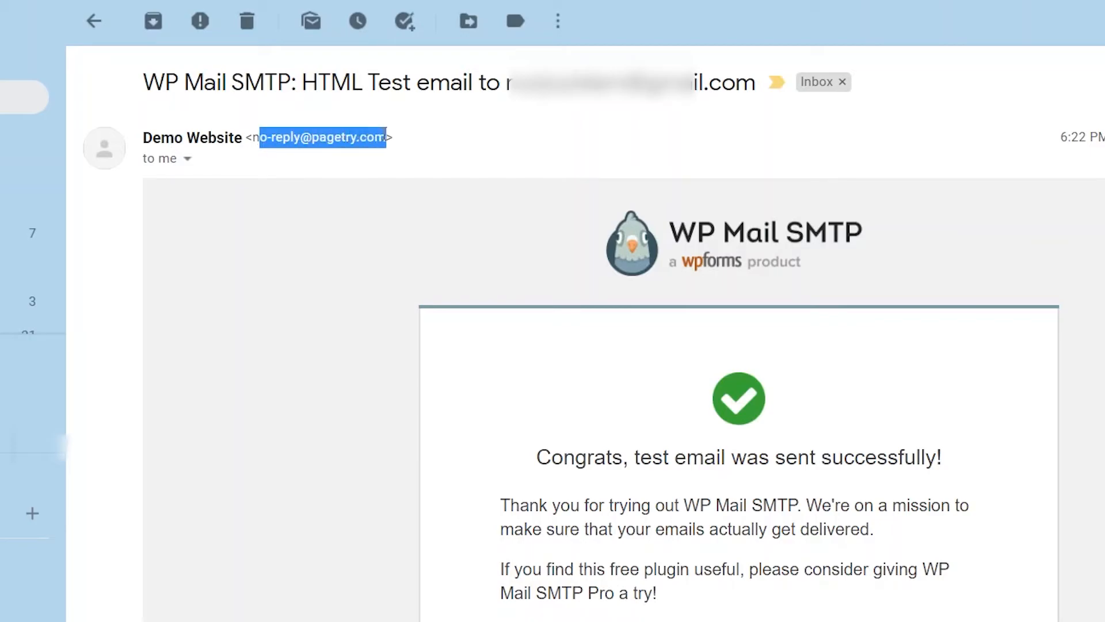
View the test email's sender details (mailed-by pagetry.com, TLS) and visit the Greenstore site
click(187, 158)
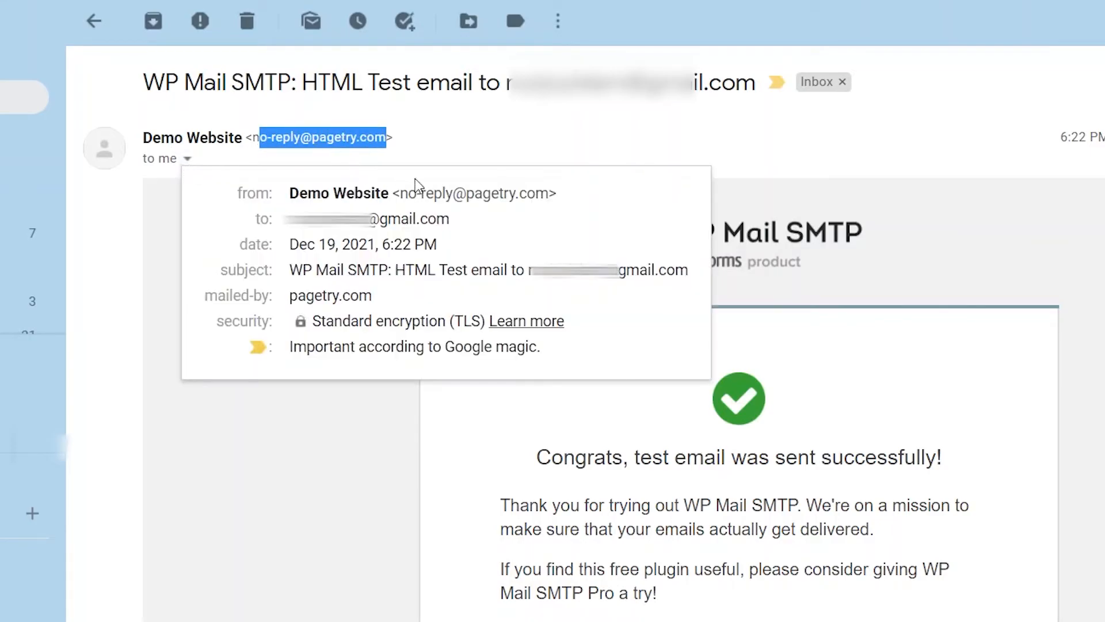
mouse_move(958, 308)
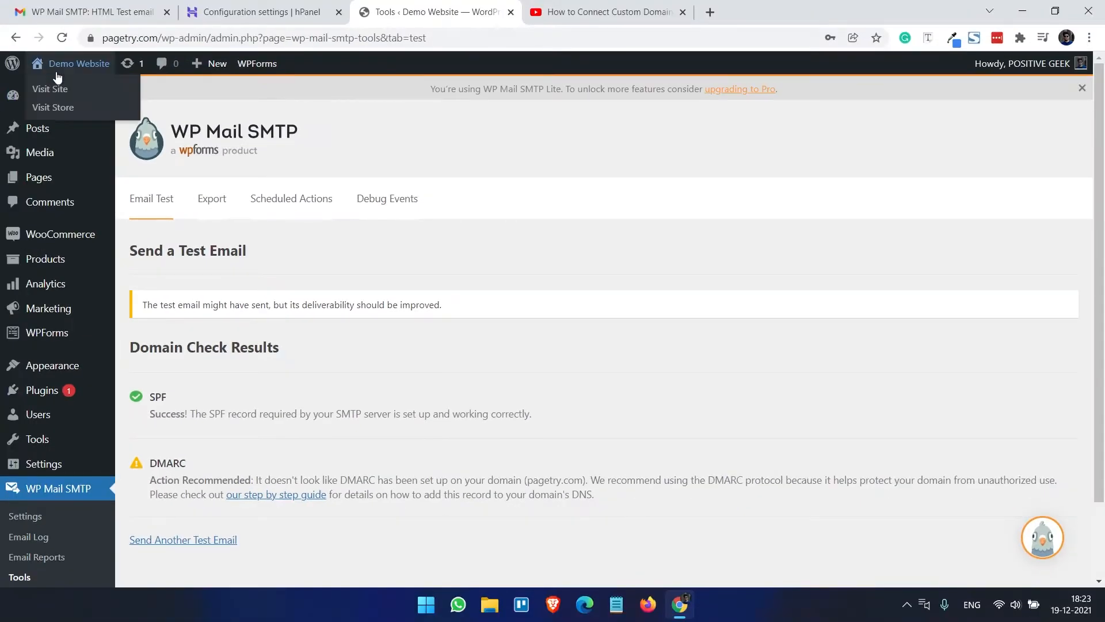
click(49, 89)
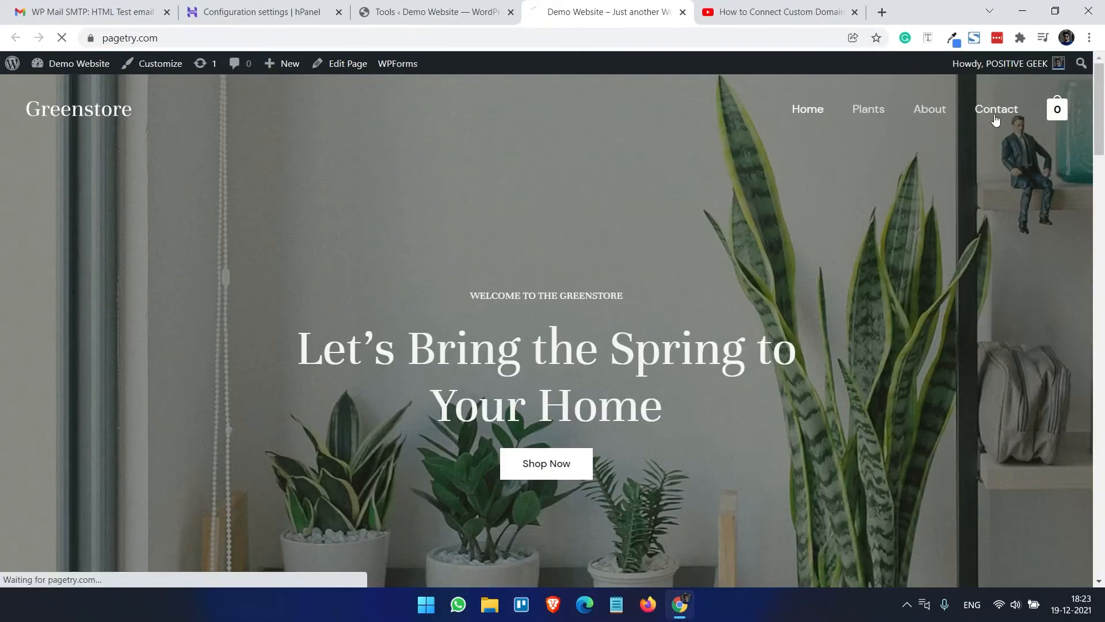
click(996, 108)
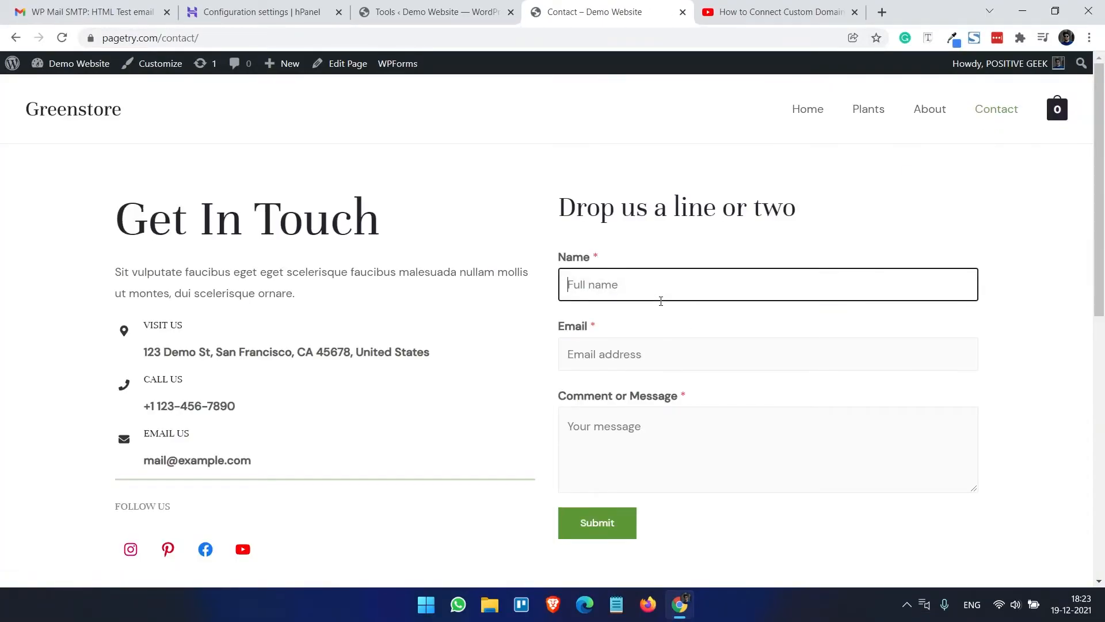
text(John D)
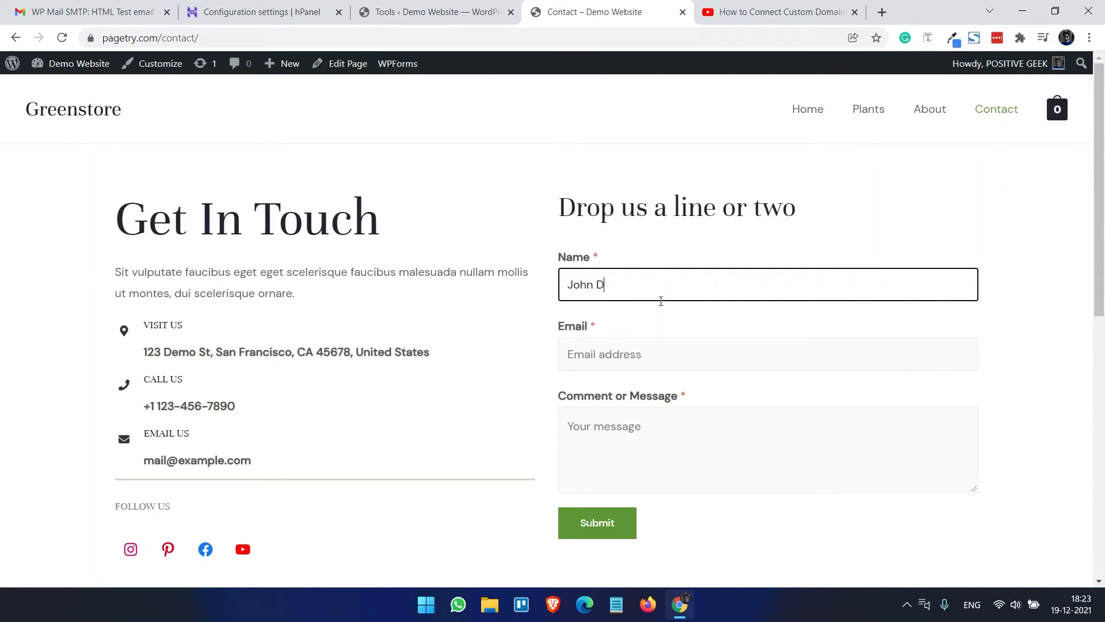
text(johndoe)
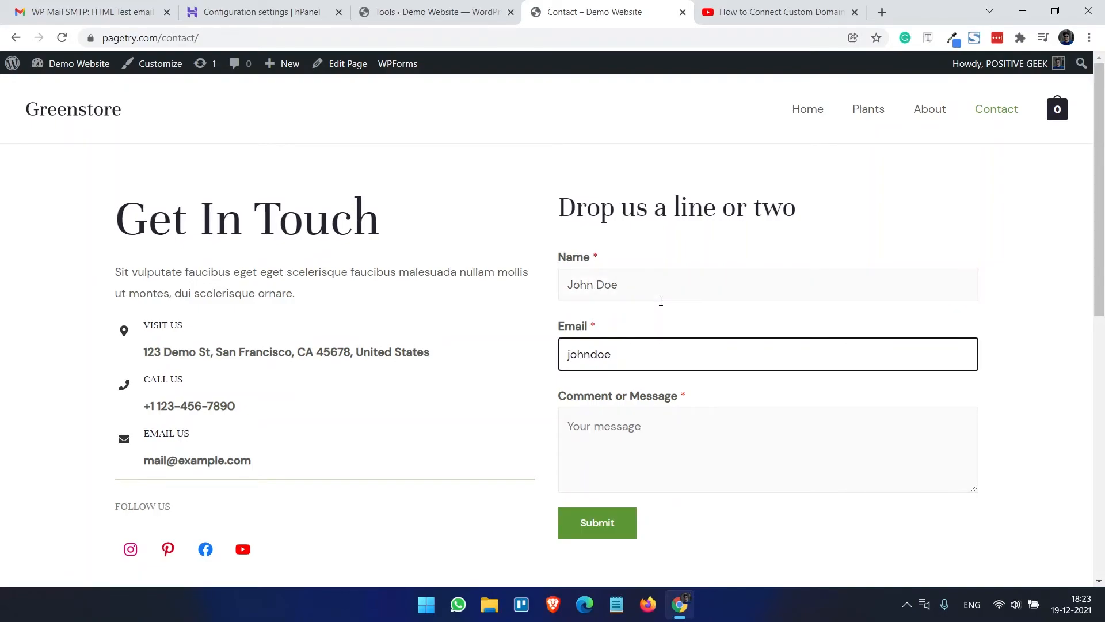
text(@example)
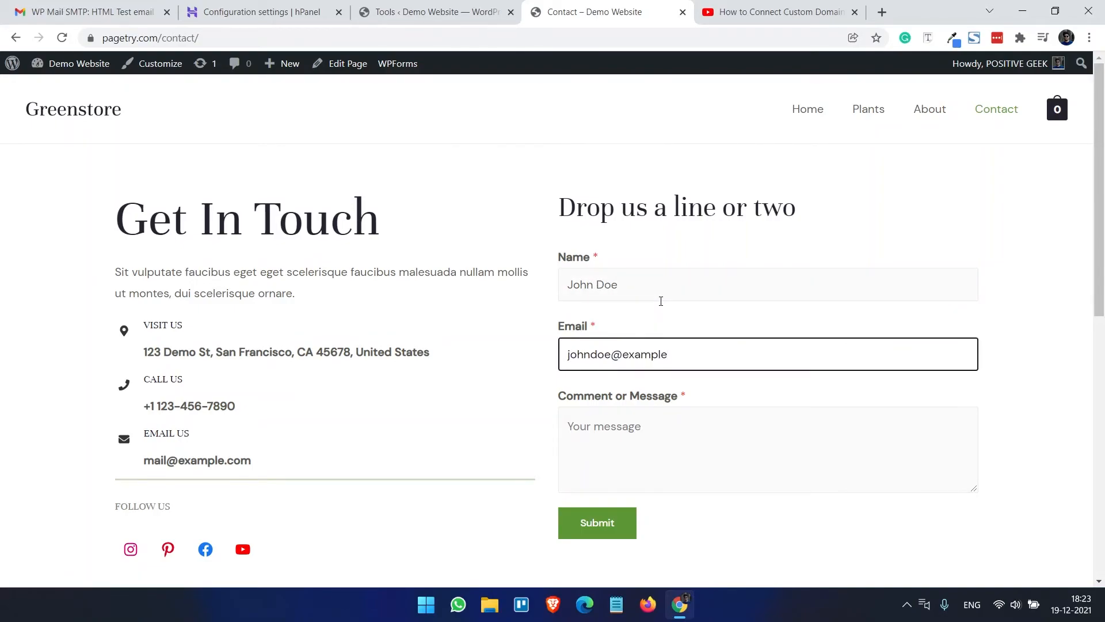
text(Hi the)
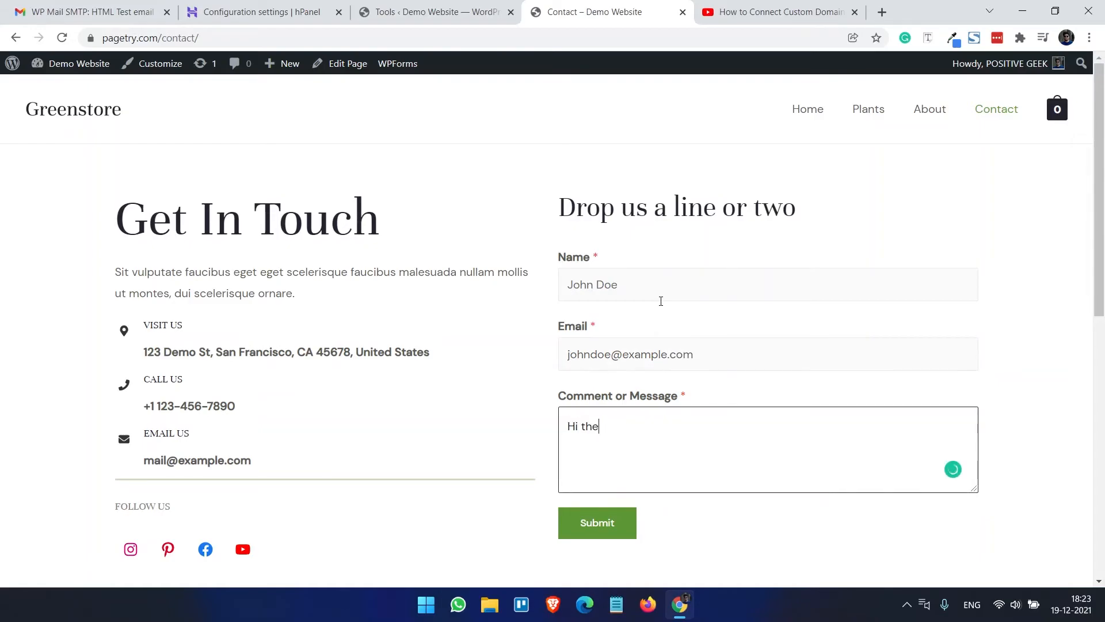
click(85, 12)
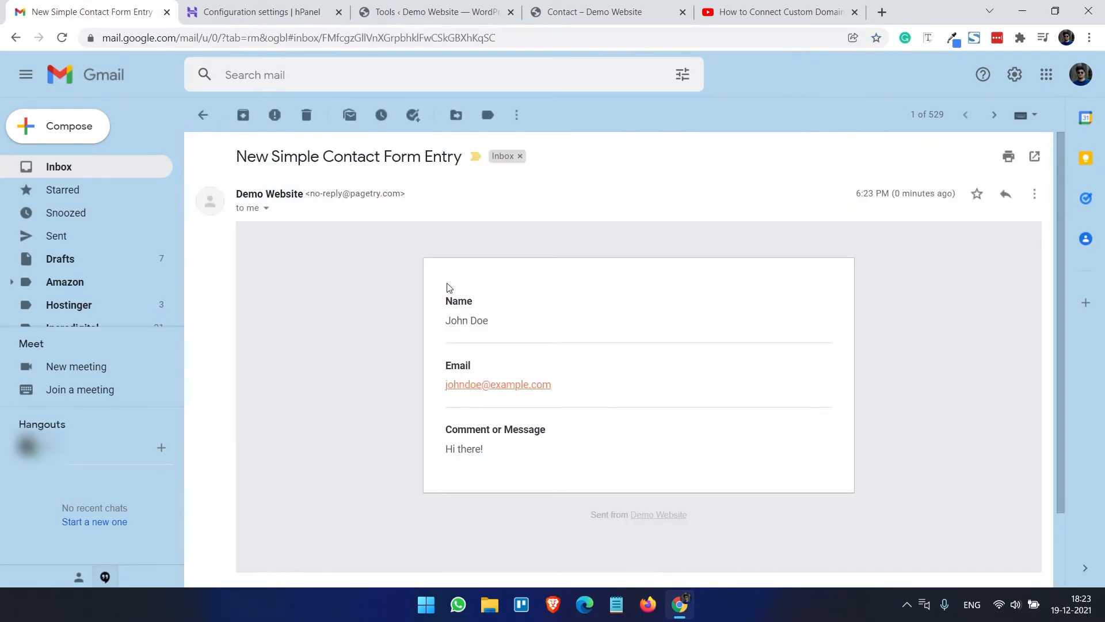
double_click(315, 194)
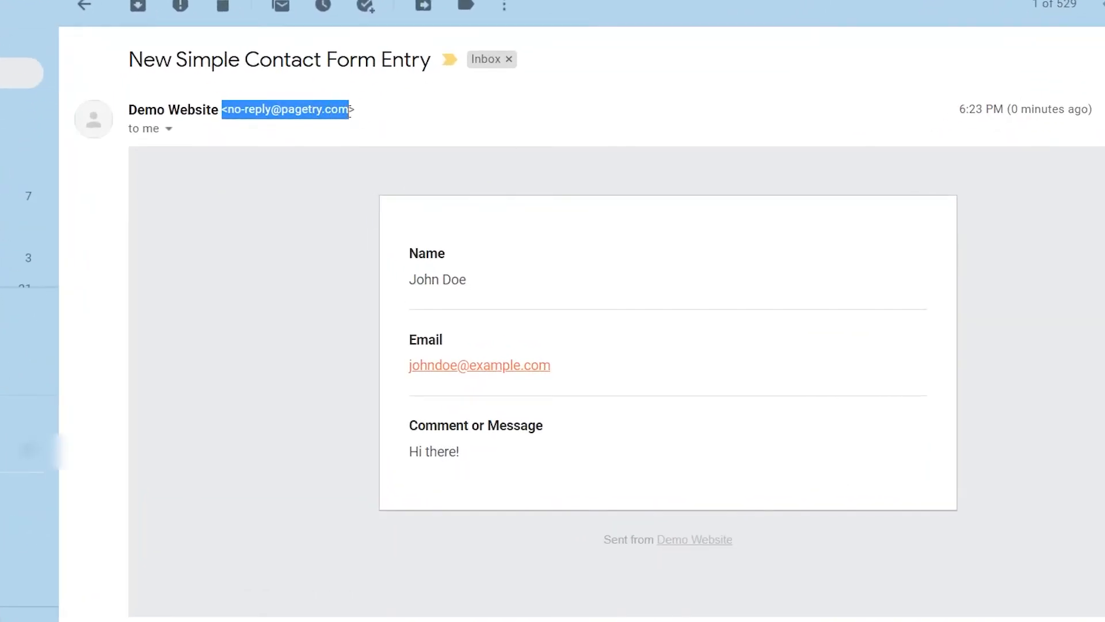
mouse_move(487, 452)
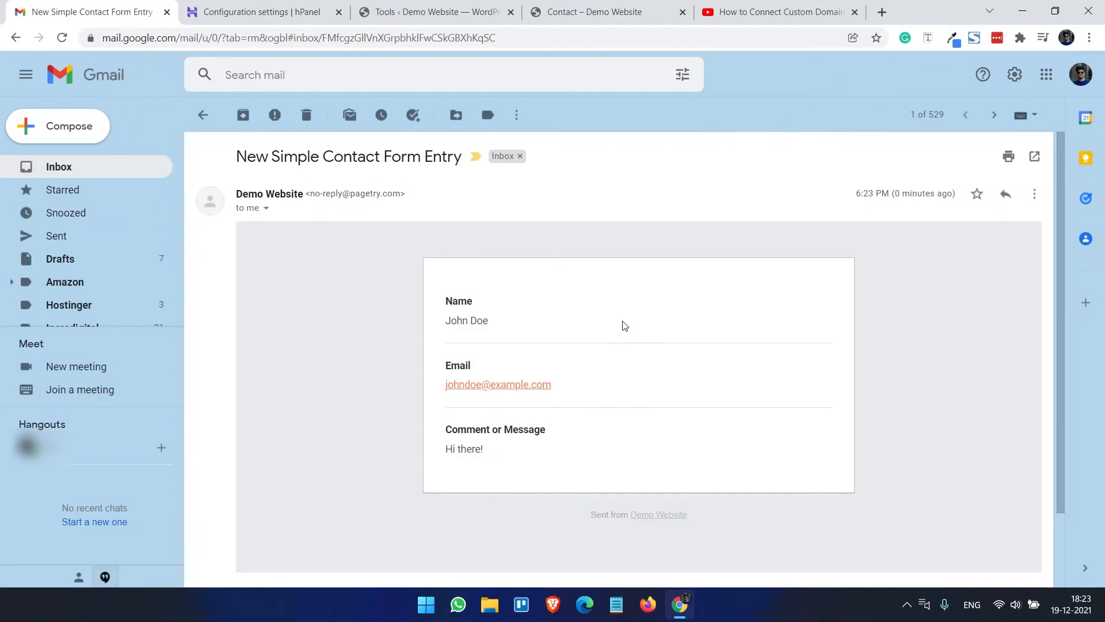
mouse_move(531, 316)
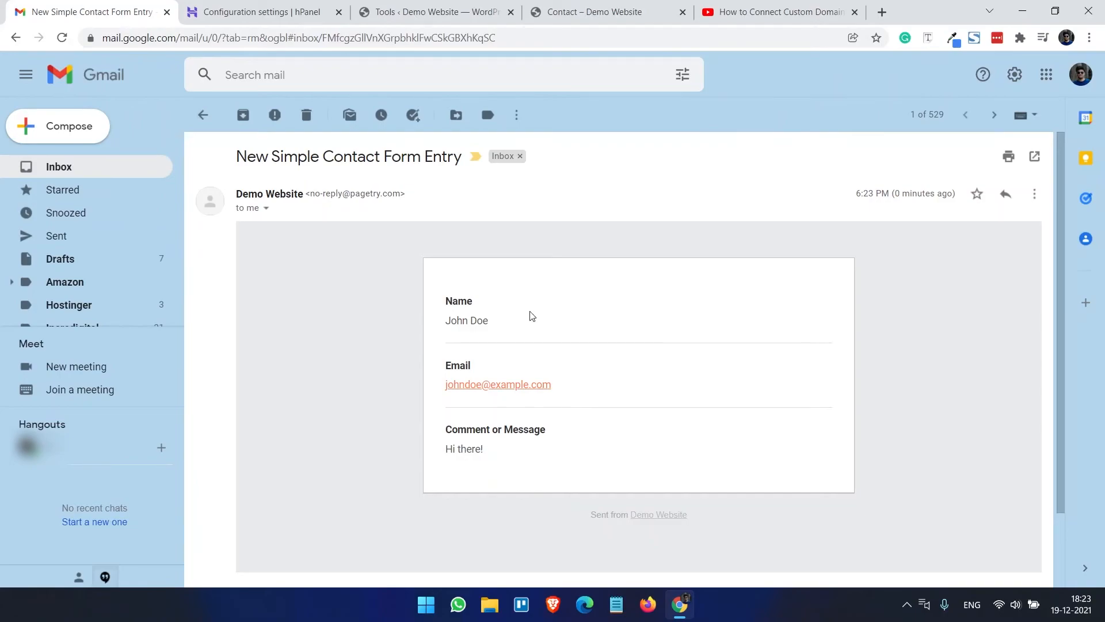
mouse_move(620, 313)
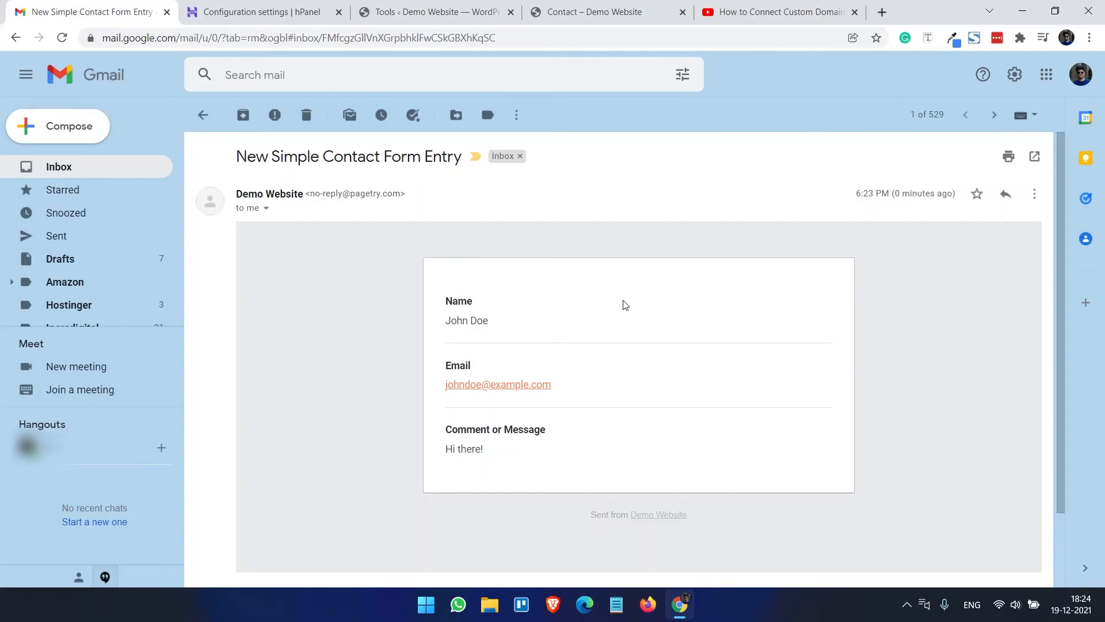
click(776, 12)
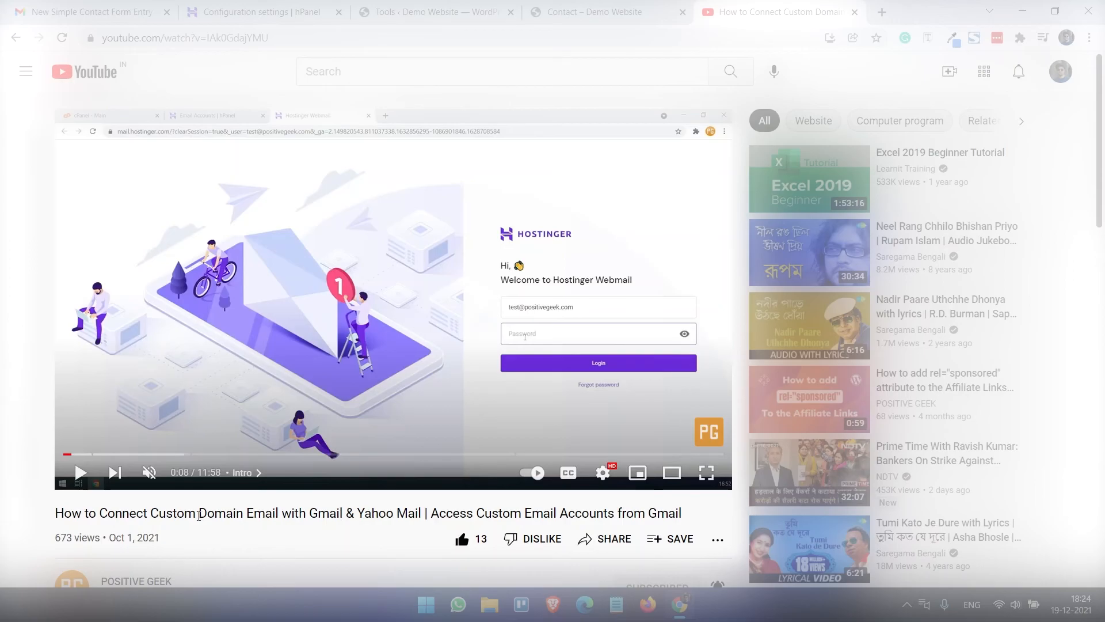
mouse_move(356, 497)
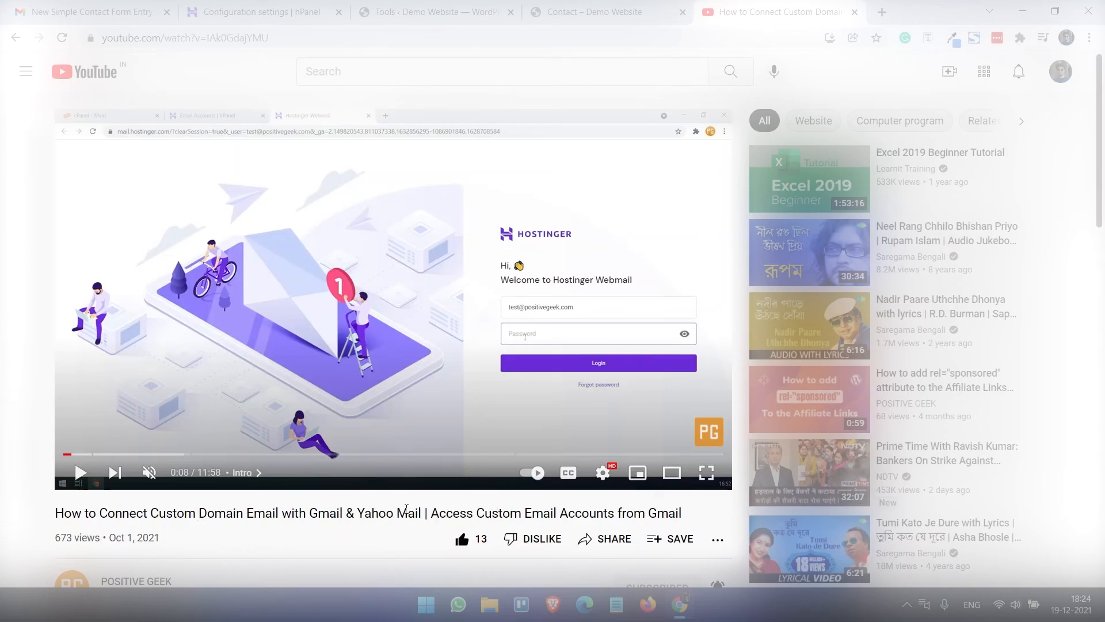
mouse_move(303, 493)
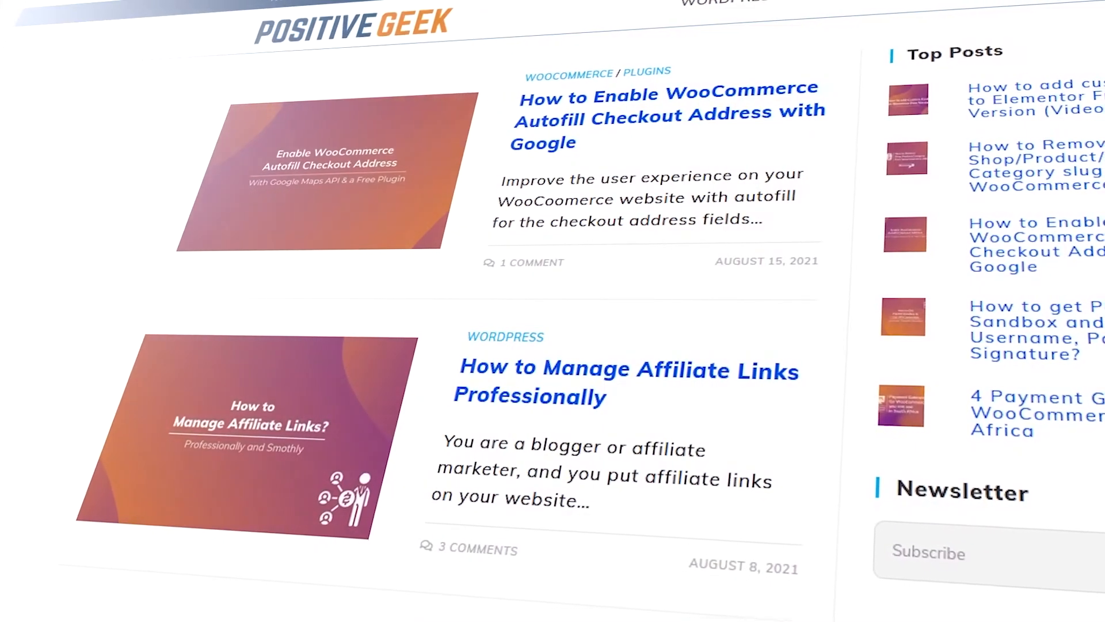
scroll(down, 3)
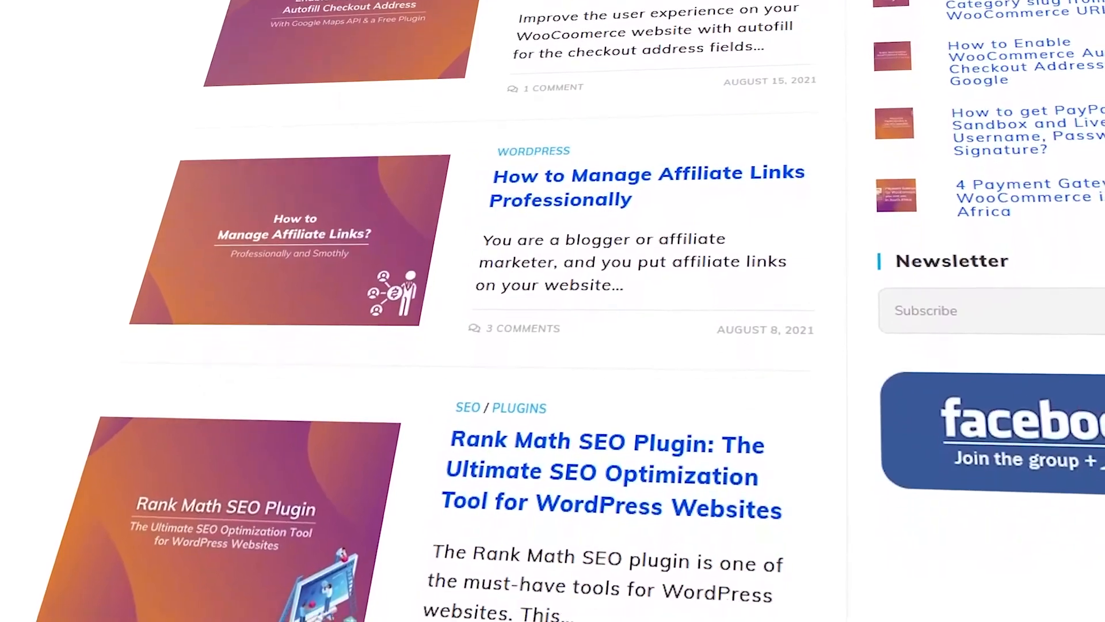
scroll(down, 3)
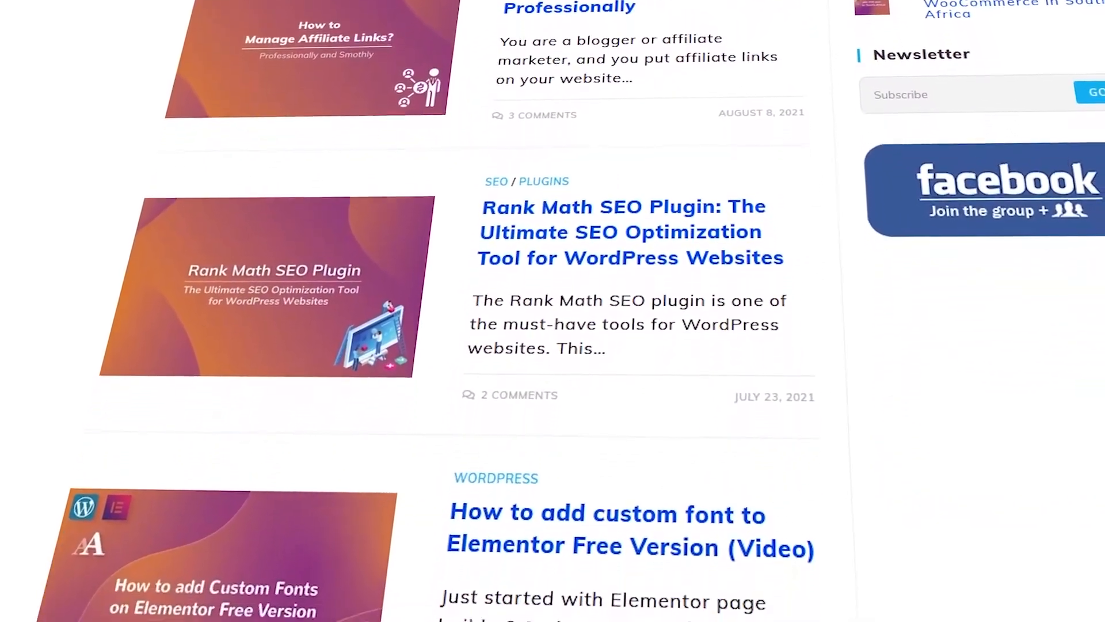